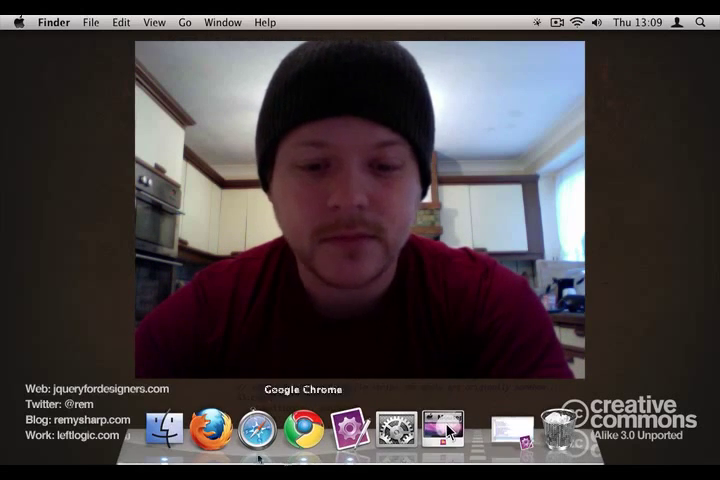
Bring Chrome forward and reload the Populating Select Boxes demo, leaving only Category and next »
click(312, 425)
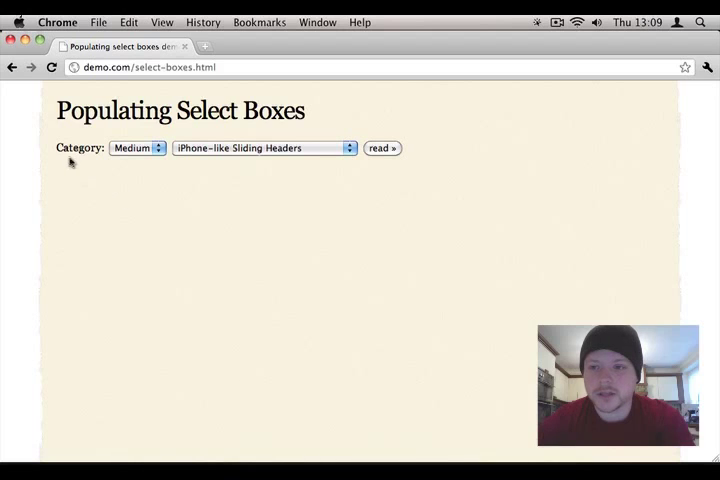
mouse_move(105, 218)
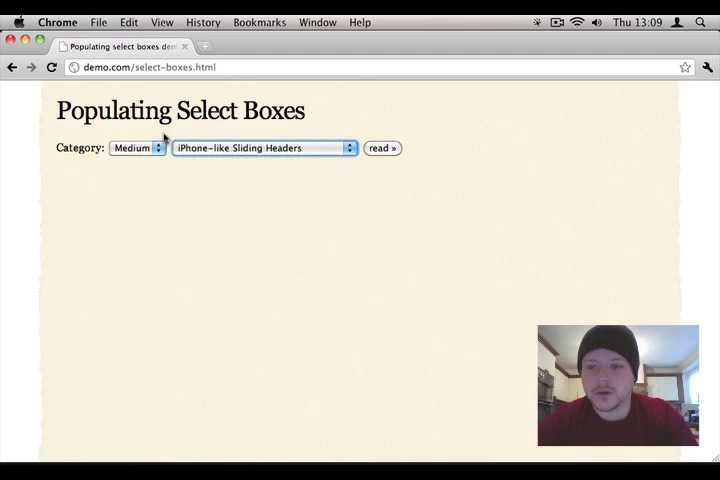
click(137, 148)
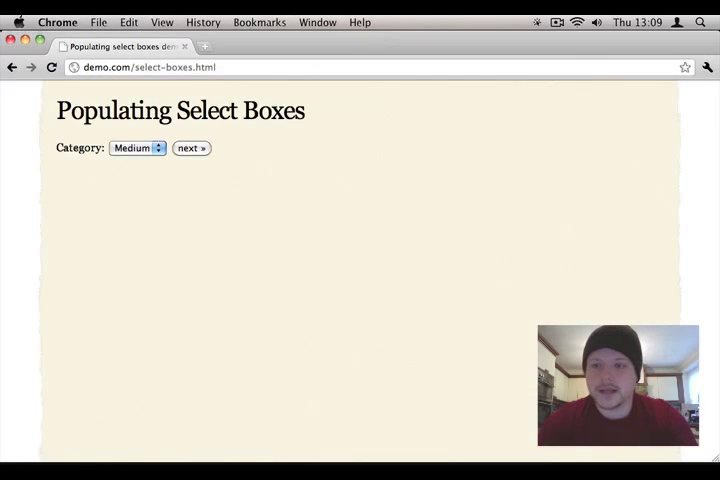
Submit the Easy, then Hard categories, and reload to reveal the article select and read button
click(137, 148)
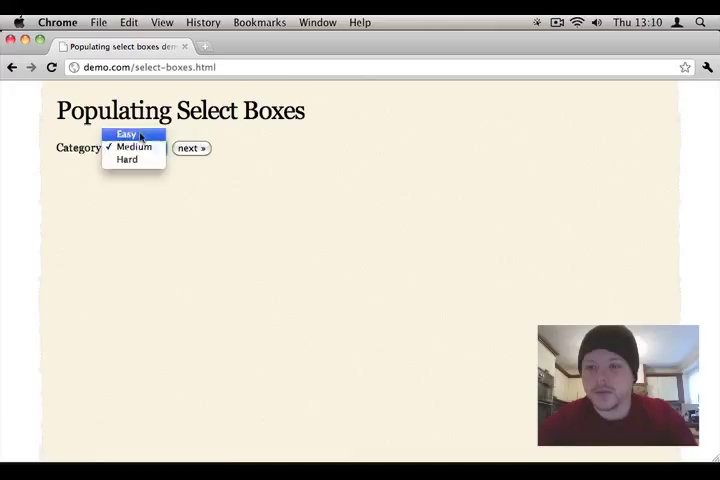
click(133, 146)
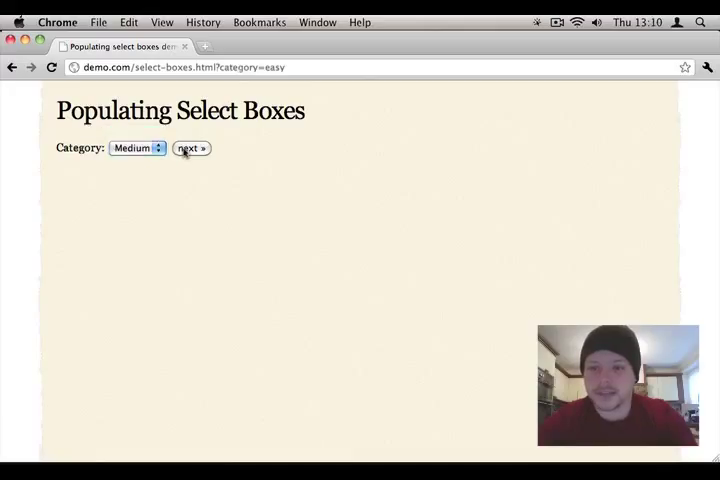
click(137, 148)
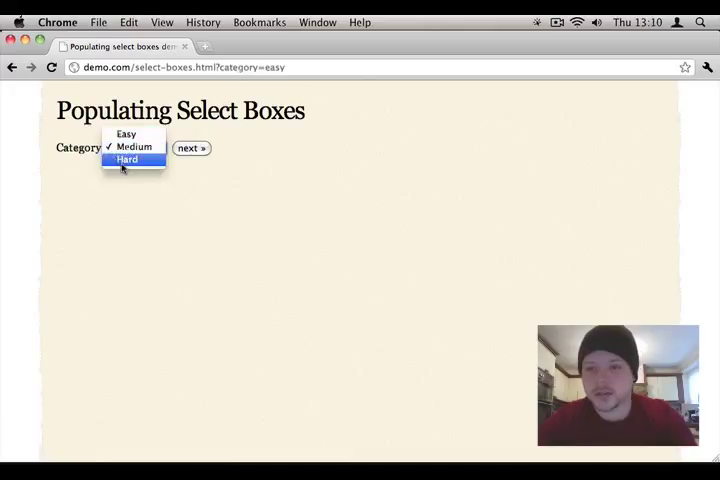
click(127, 160)
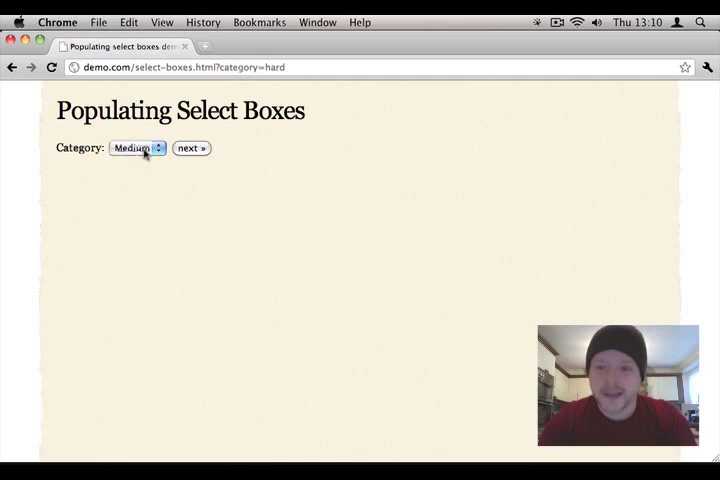
click(137, 148)
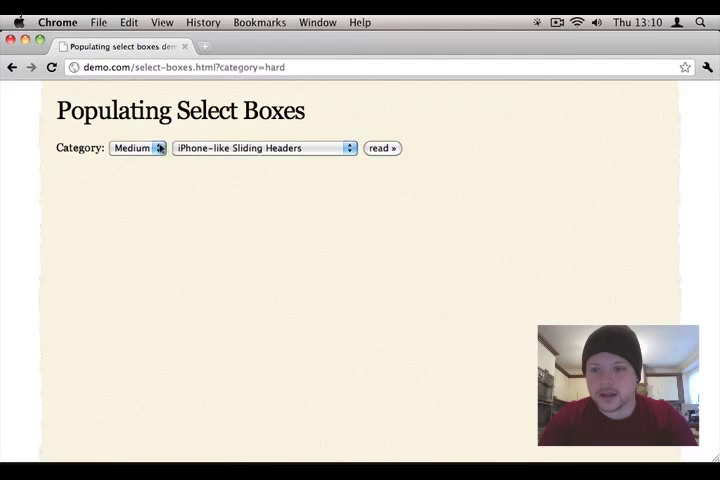
Submit the chosen article with read » so the URL gains the query string
click(263, 148)
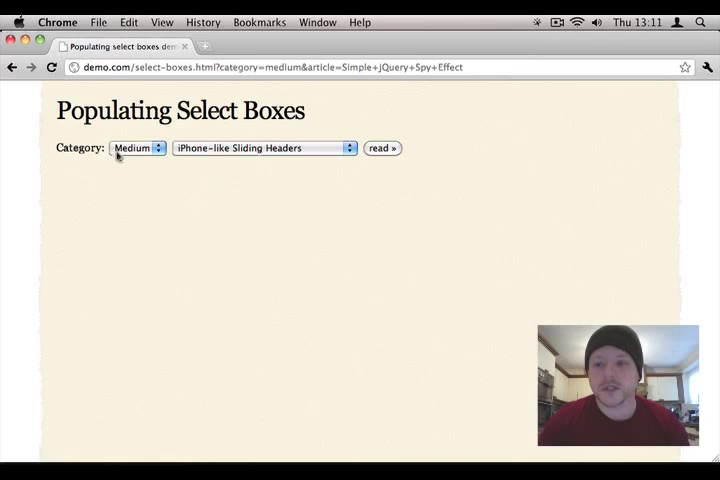
click(137, 148)
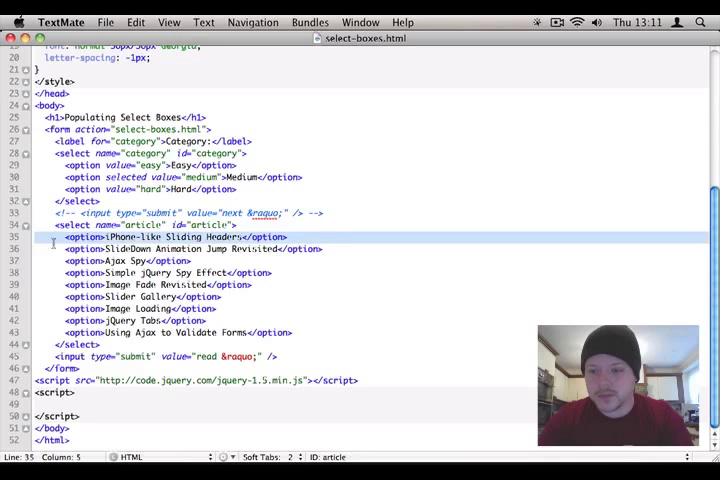
drag(69, 236, 241, 332)
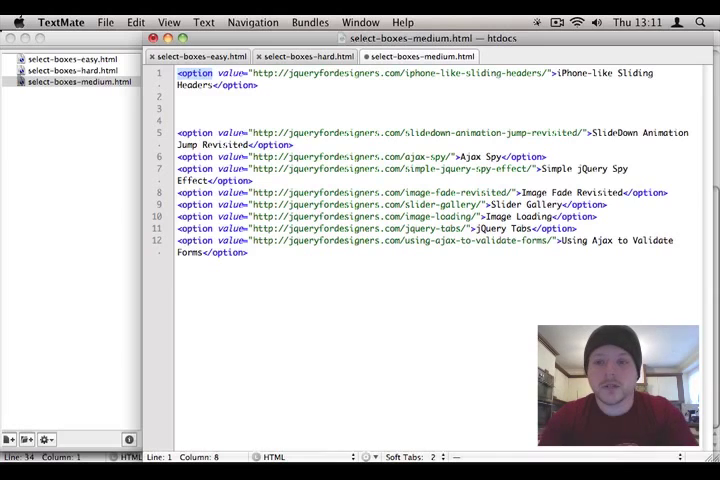
Select the option tag name in select-boxes-medium.html to inspect its article options
double_click(270, 73)
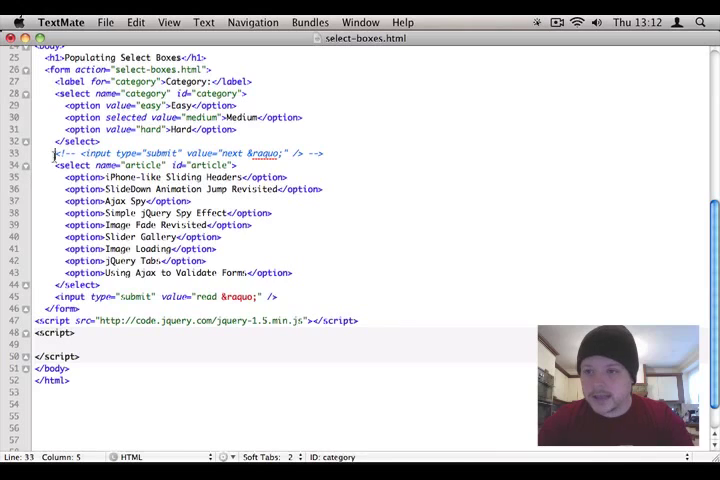
Comment out the article select and read button lines, then start typing $(document).ready
drag(60, 165, 60, 273)
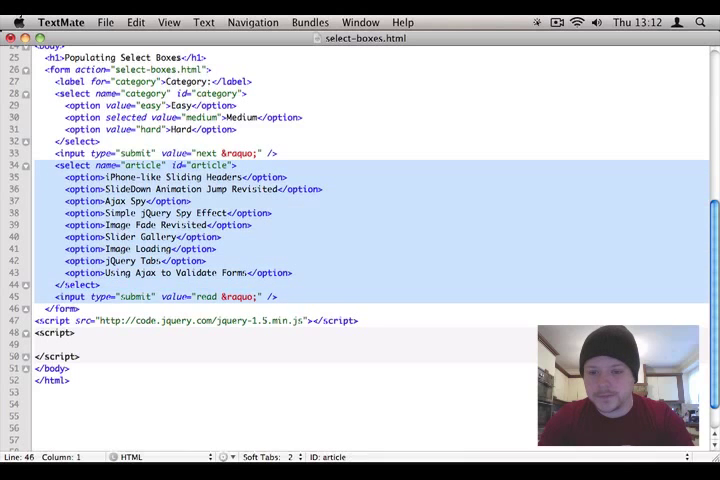
key(cmd+/)
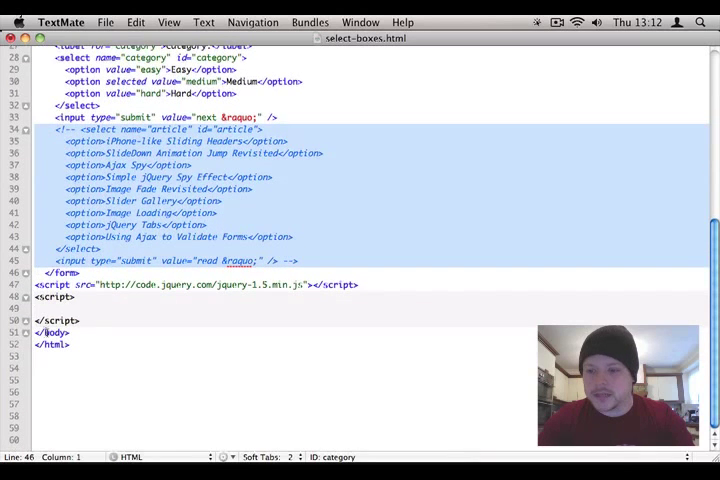
text($()
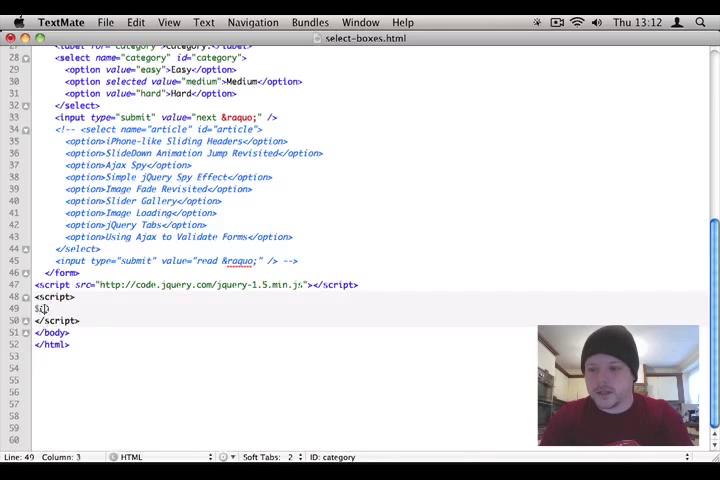
text((document).ready(function () {)
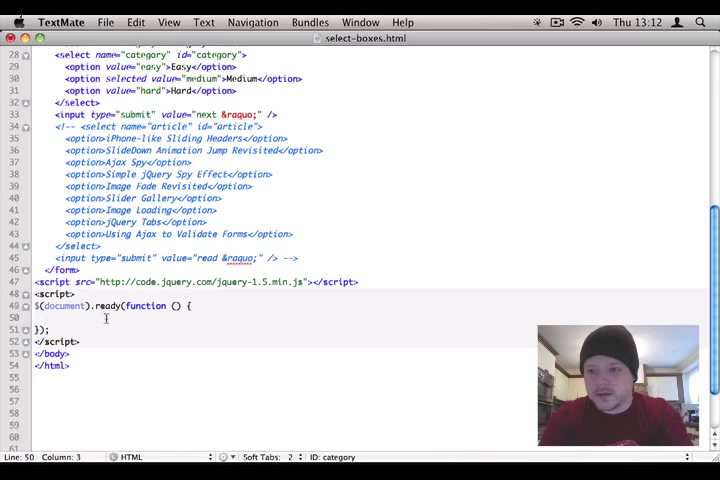
Add a $('form').submit(function (event) handler that calls event.preventDefault()
text($('form').submit(function () {)
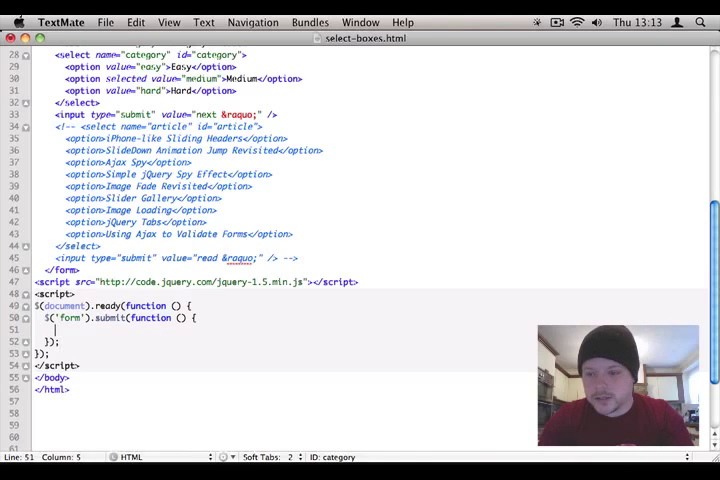
text(event)
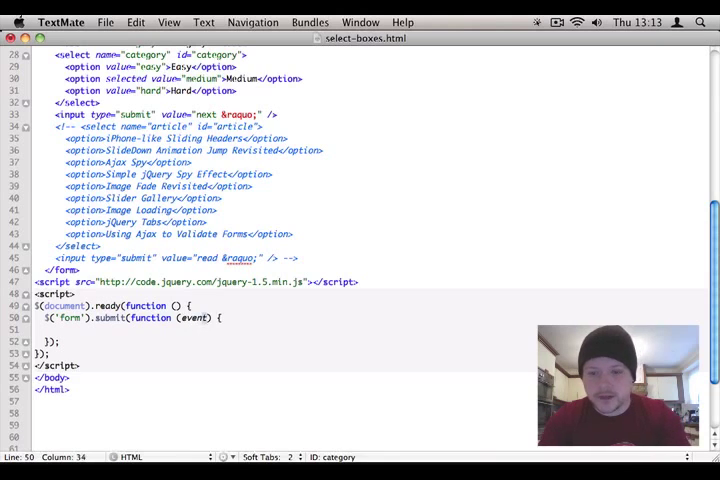
scroll(down, 3)
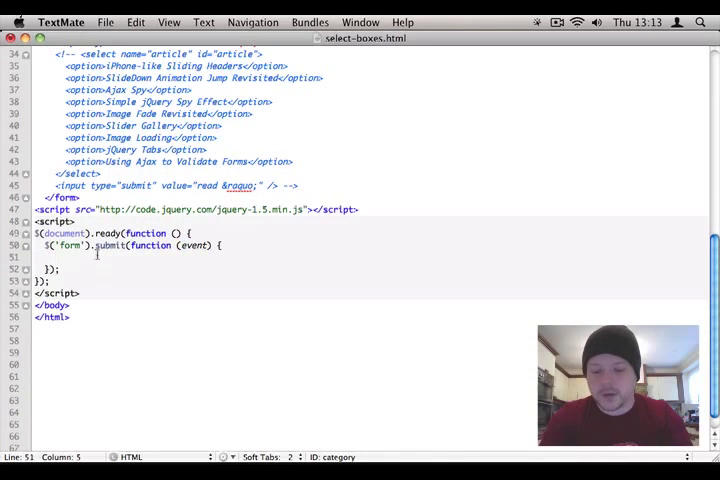
text(event.preventDef)
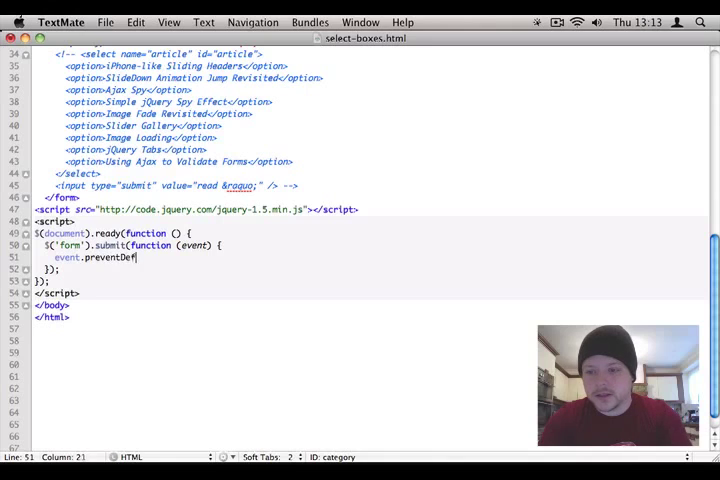
text(ault();)
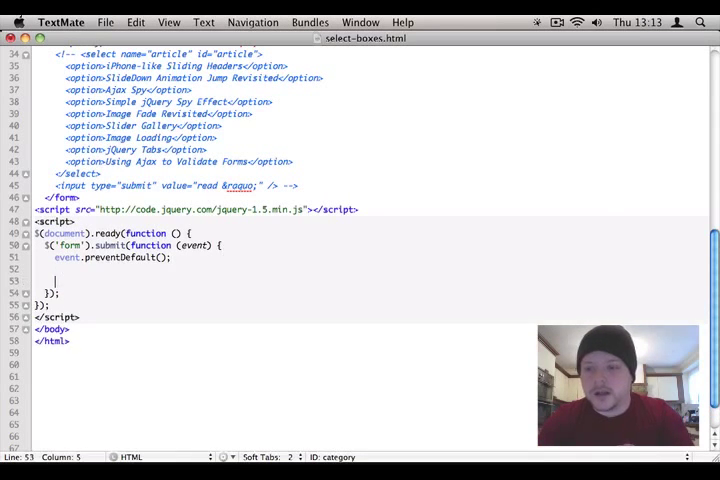
scroll(down, 3)
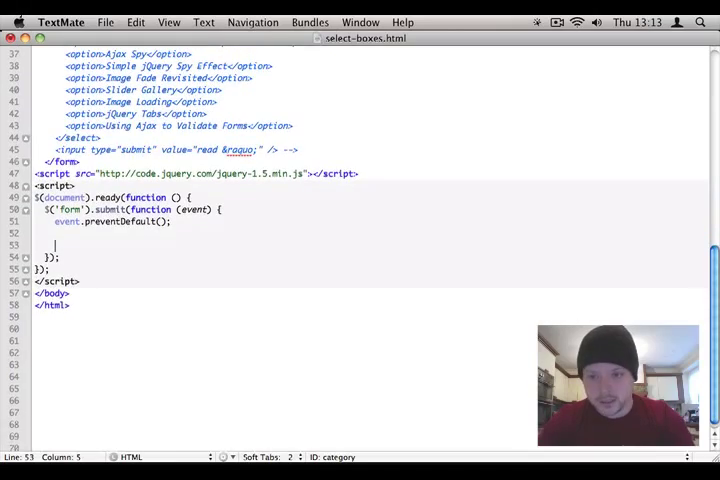
scroll(up, 3)
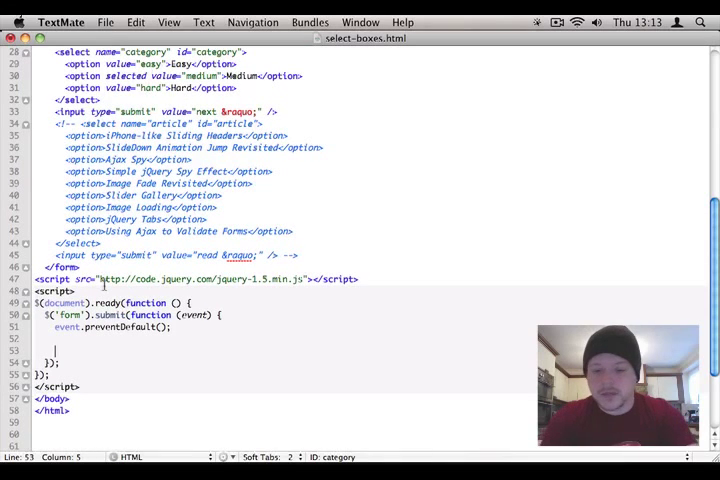
Start building the 'select-boxes-' + category file name string in the handler
text('self)
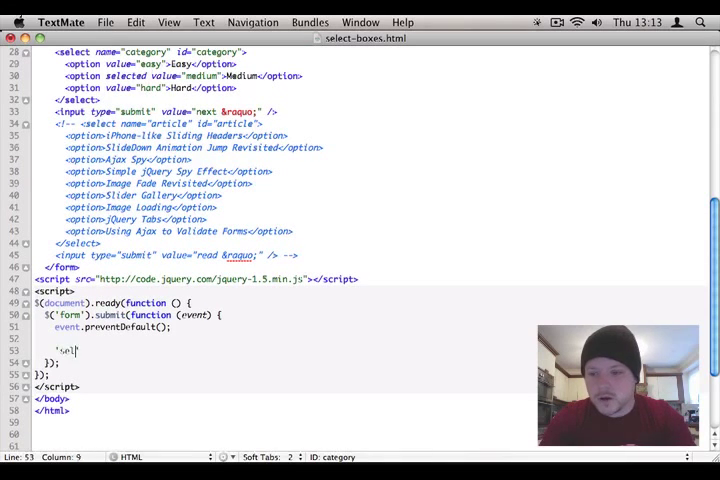
text(ect-boxes-)
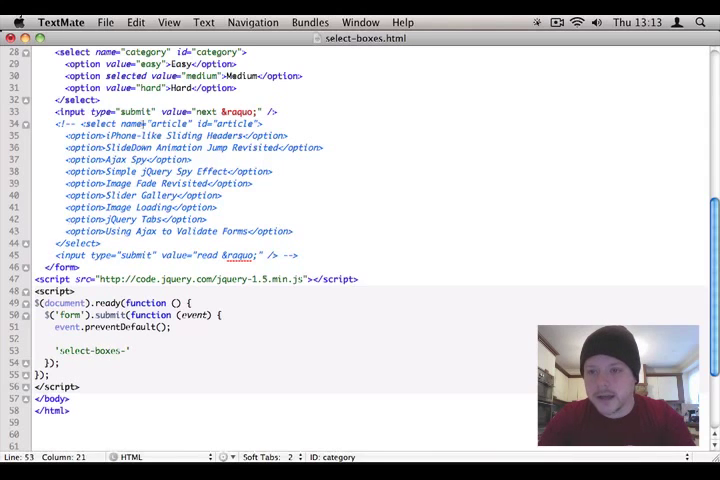
text(+ categ)
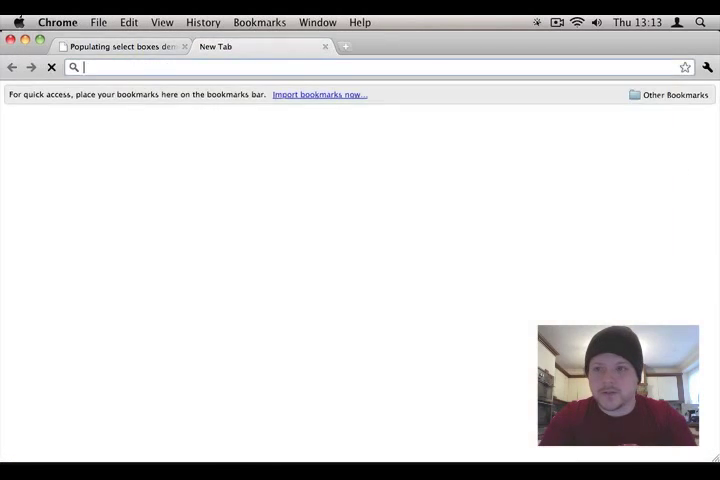
Go to api.jquery.com and navigate Ajax > Shorthand Methods to the .load() documentation
text(api.jquery.com/)
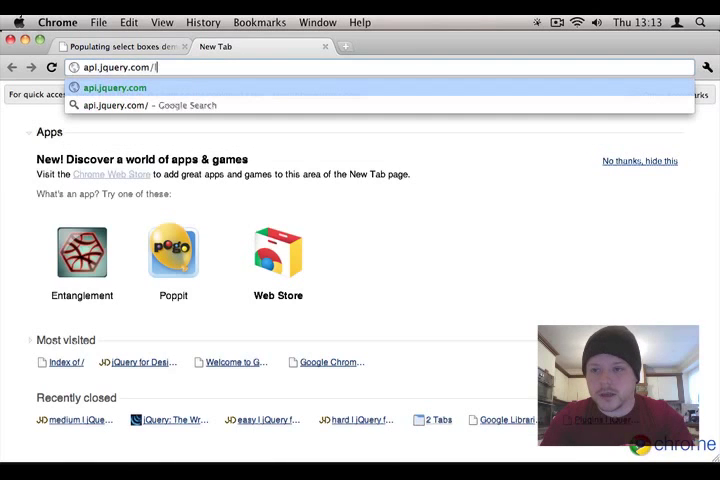
key(enter)
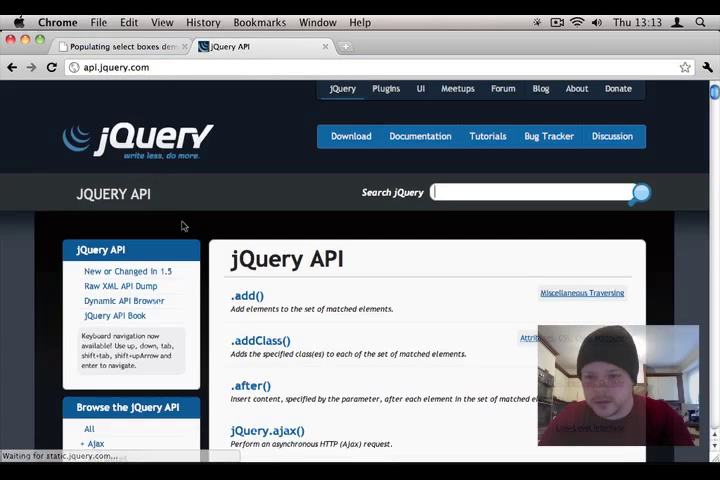
scroll(down, 3)
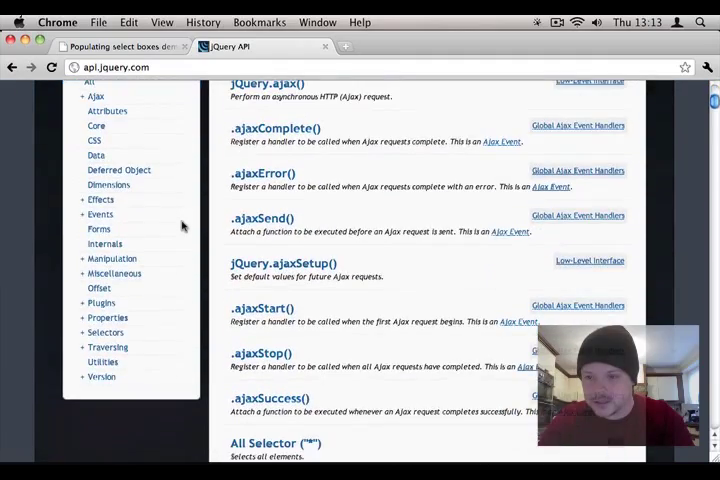
click(95, 96)
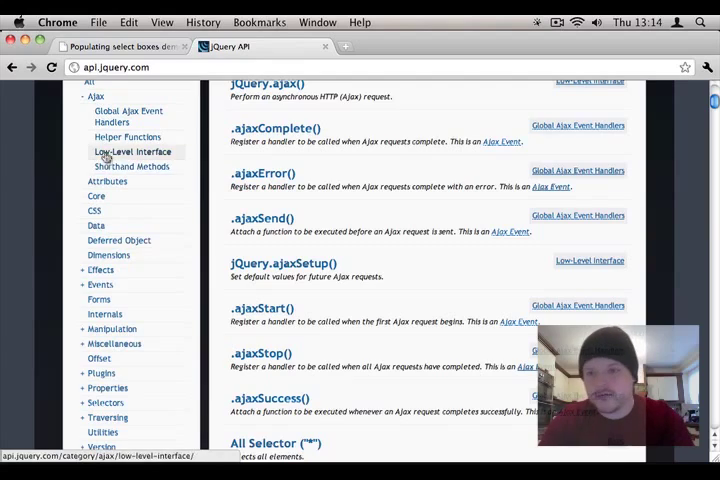
click(131, 166)
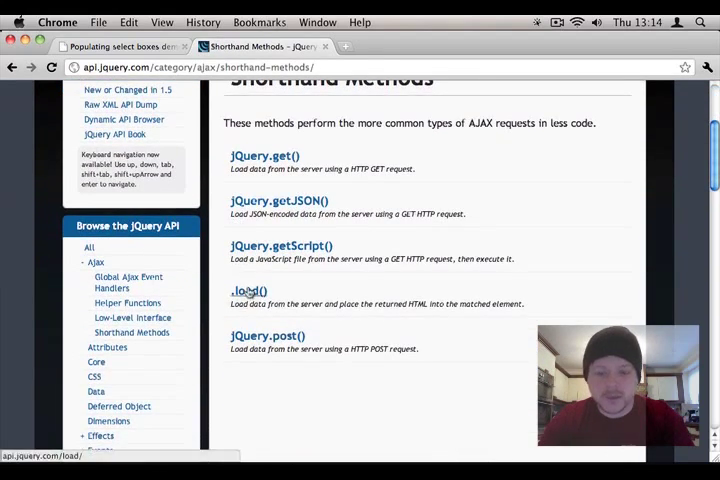
click(247, 291)
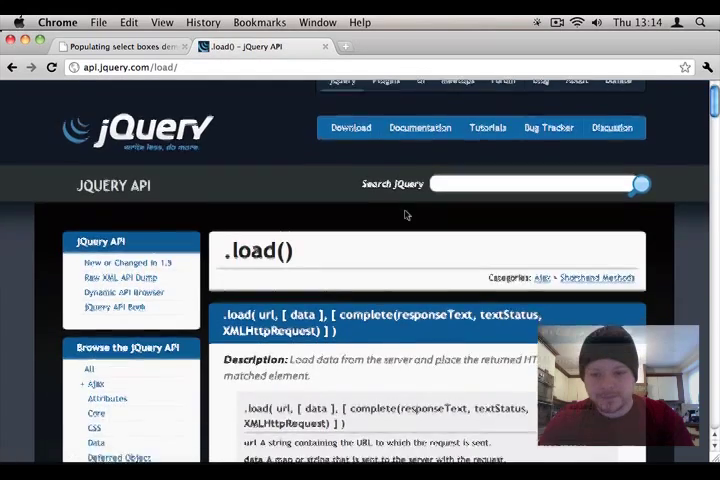
scroll(down, 3)
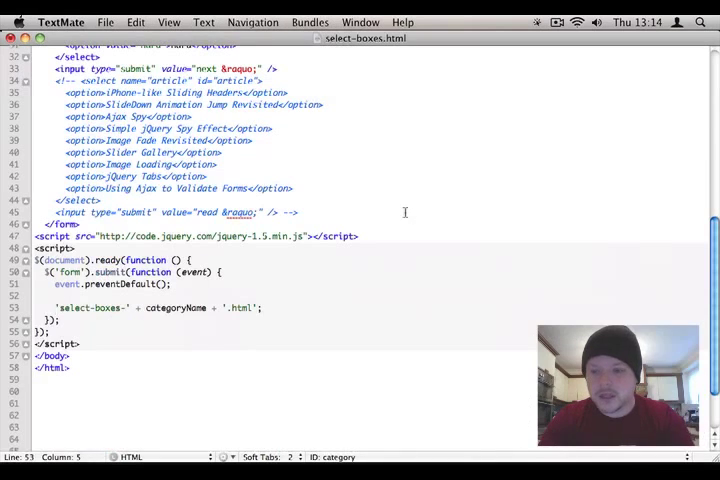
Add an empty #article select and load 'select-boxes-' + categoryName + '.html' into it on submit
scroll(down, 3)
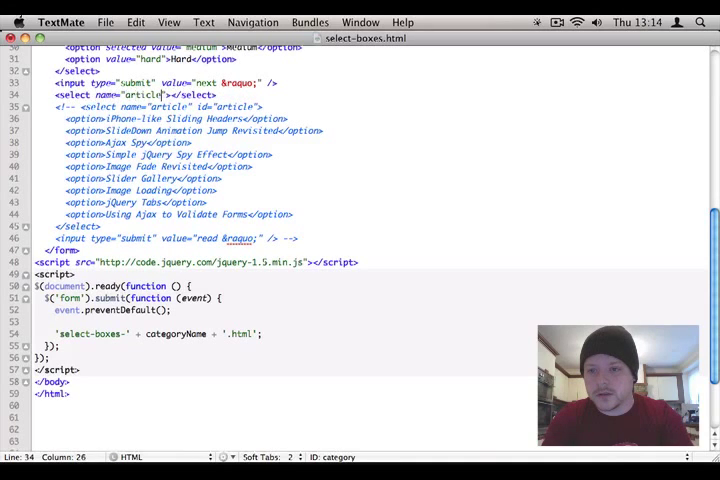
text(id="article")
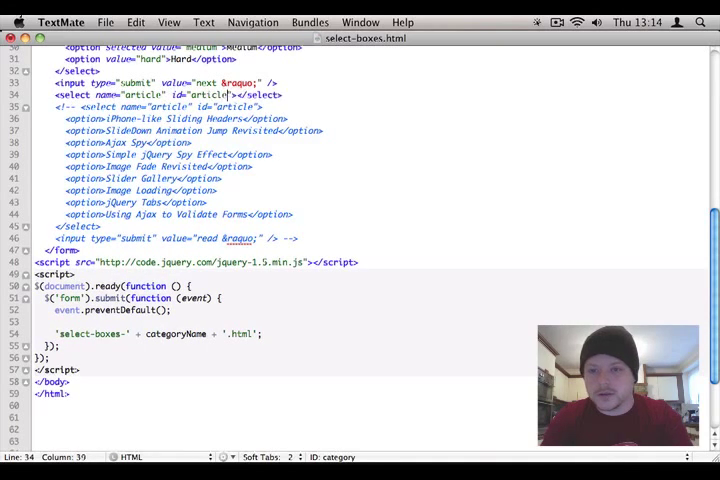
click(65, 310)
text($('#)
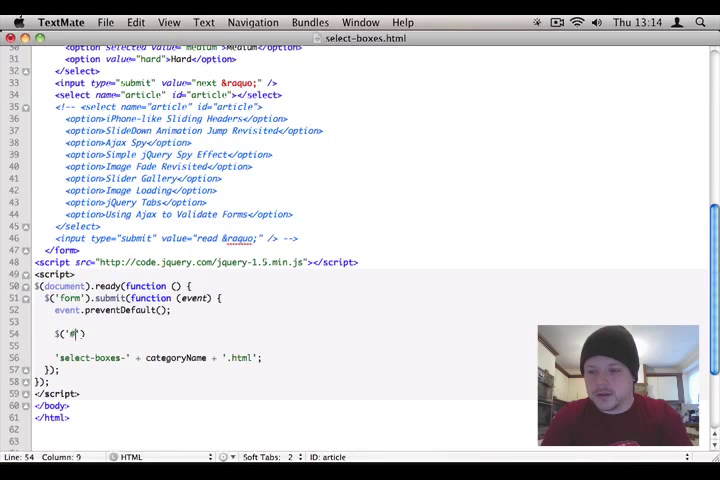
text(article)
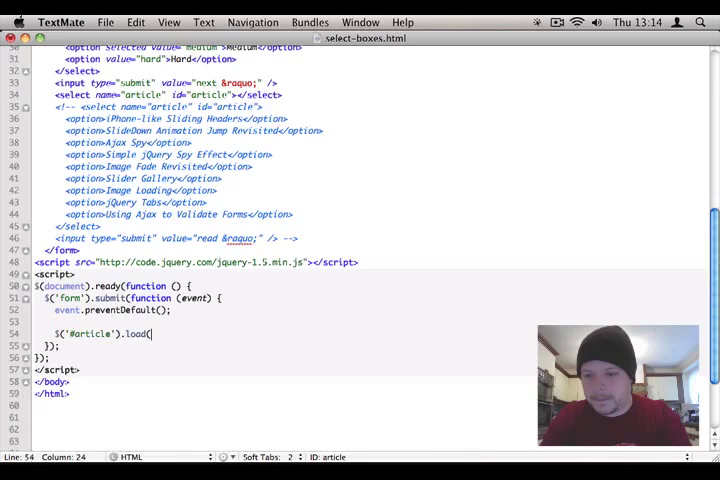
text('select-boxes-' + categoryName + '.html');)
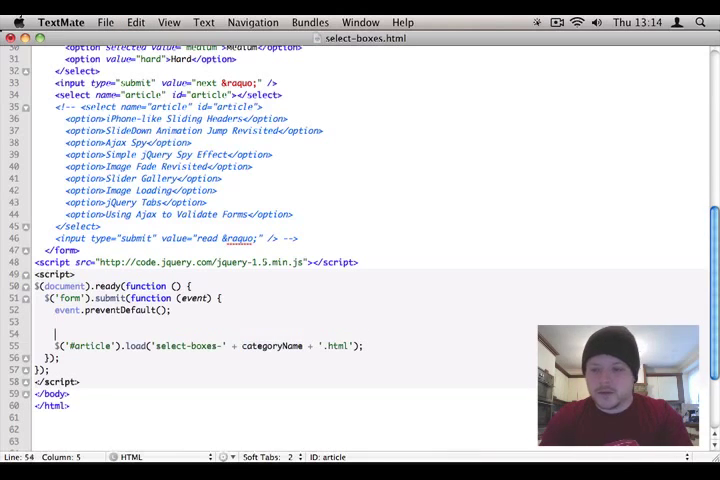
text(categoryName =)
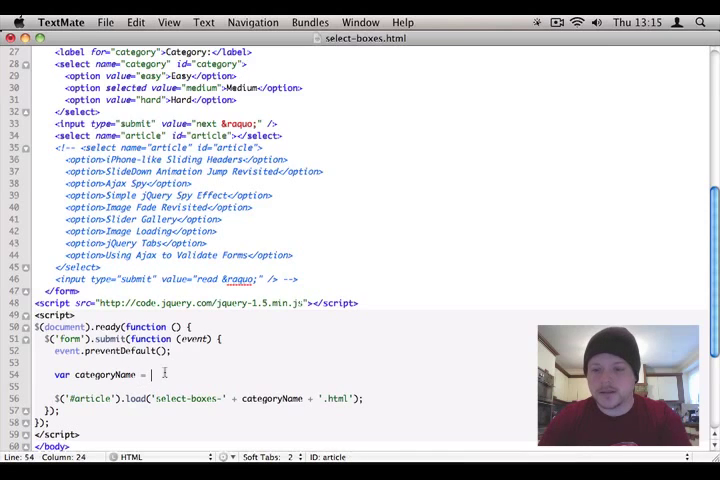
text($('#categoryName'))
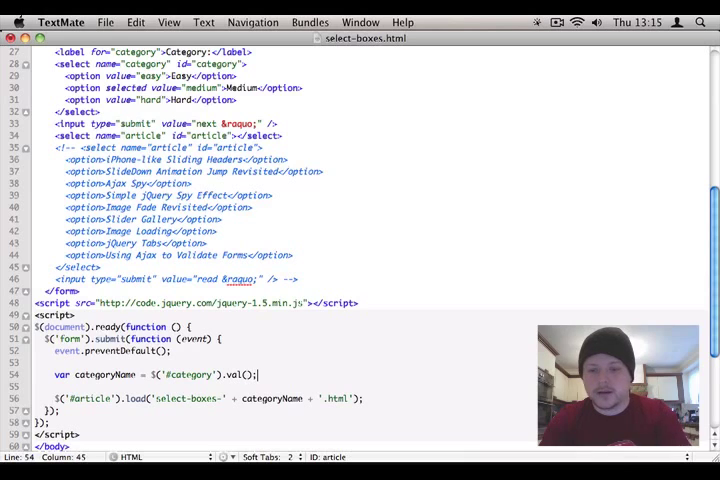
scroll(down, 3)
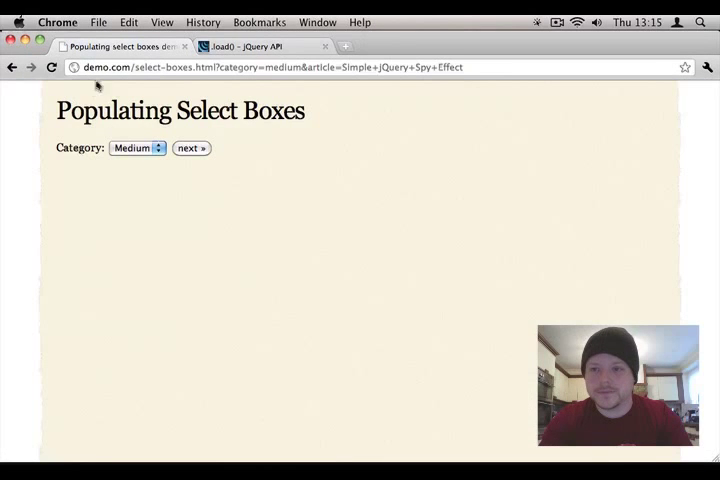
Reload the demo, submit a new category, and choose Play School: Easy Ajax – load
click(190, 148)
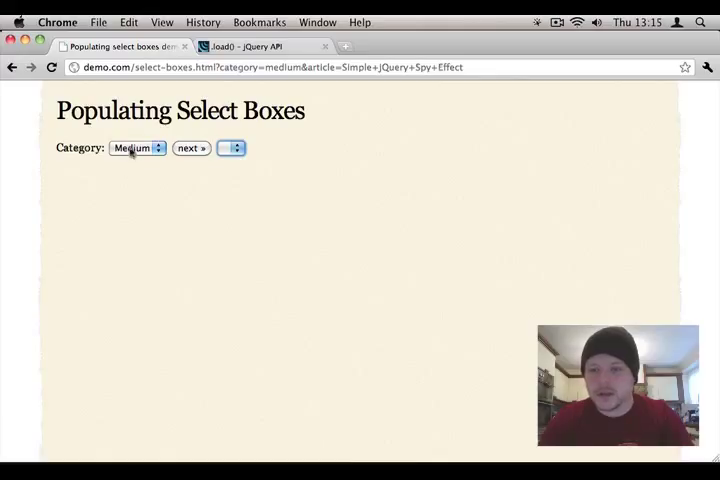
click(137, 148)
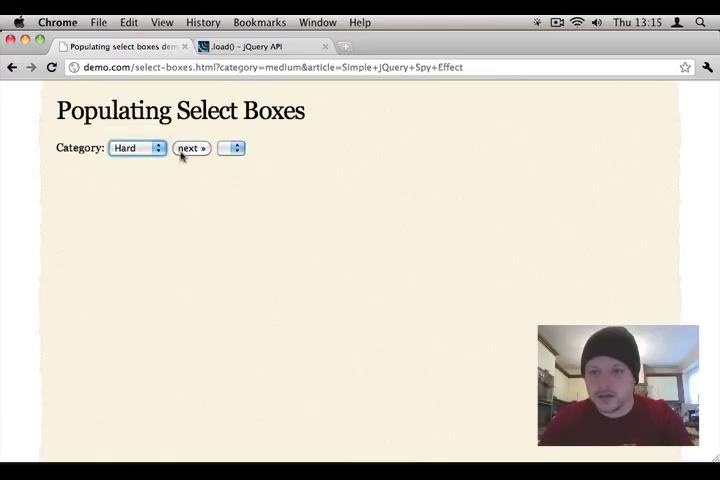
click(231, 148)
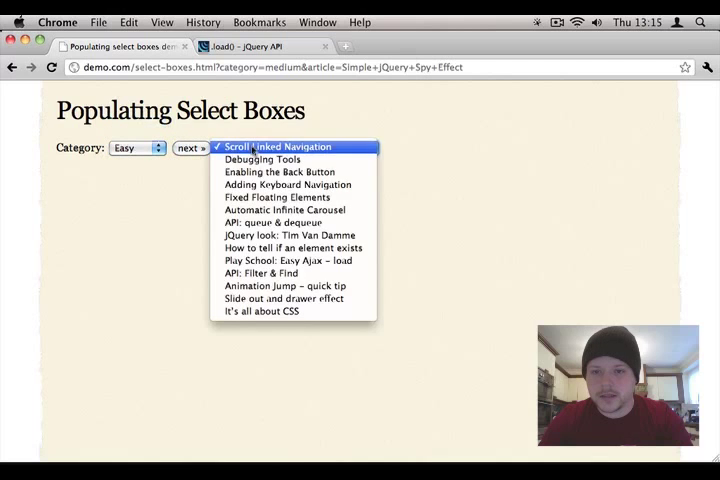
click(288, 260)
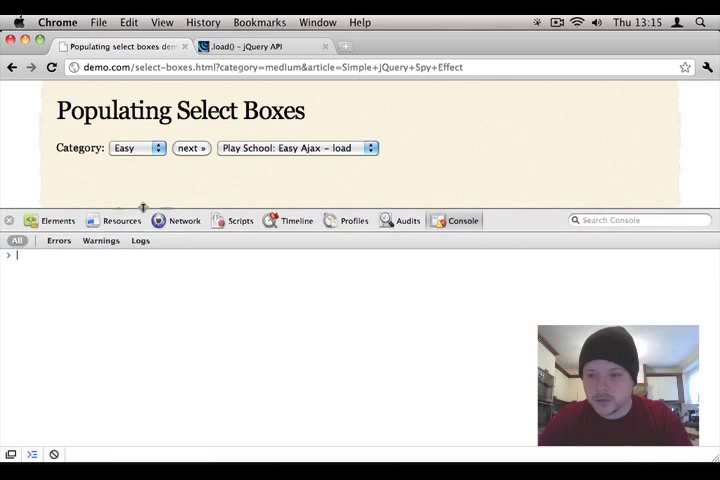
Click into the Developer Tools console prompt below the demo page
click(57, 220)
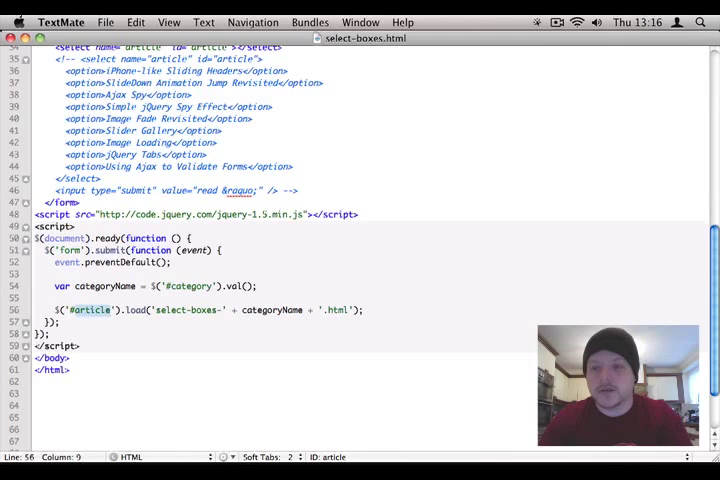
Cache $('#category') in $category and attach a .change handler that loads its articles
scroll(down, 3)
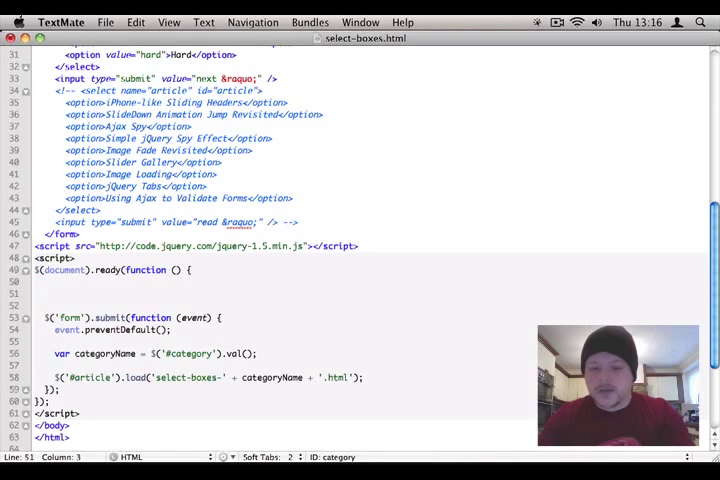
text($(''))
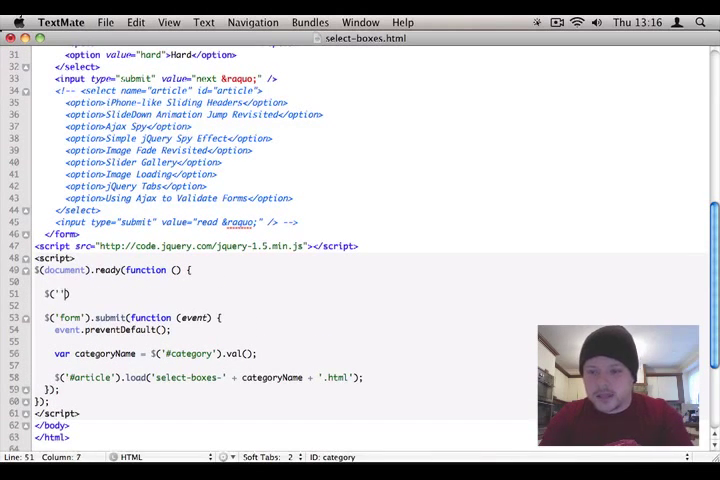
text(categoryName)
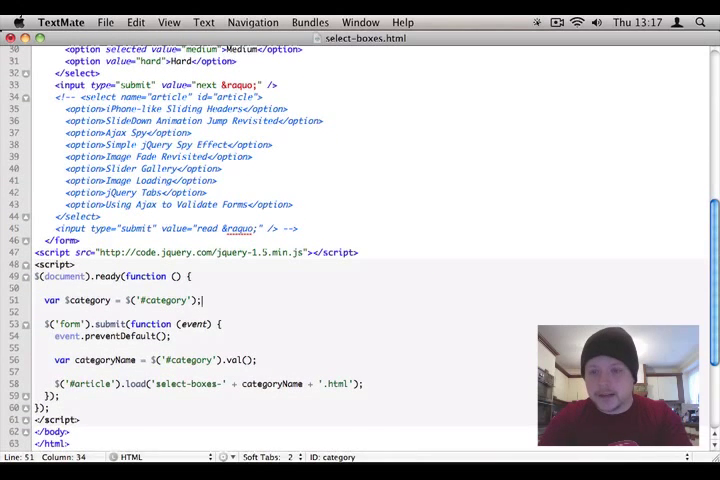
text($category)
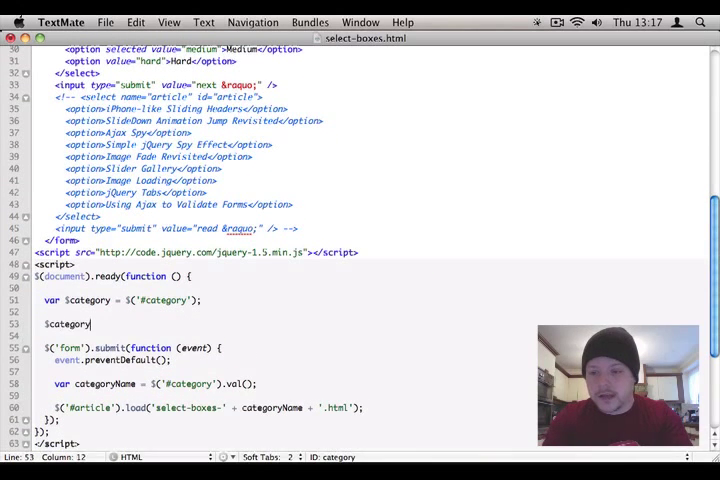
text(.change(function () {)
text(var categoryName = $category.val();)
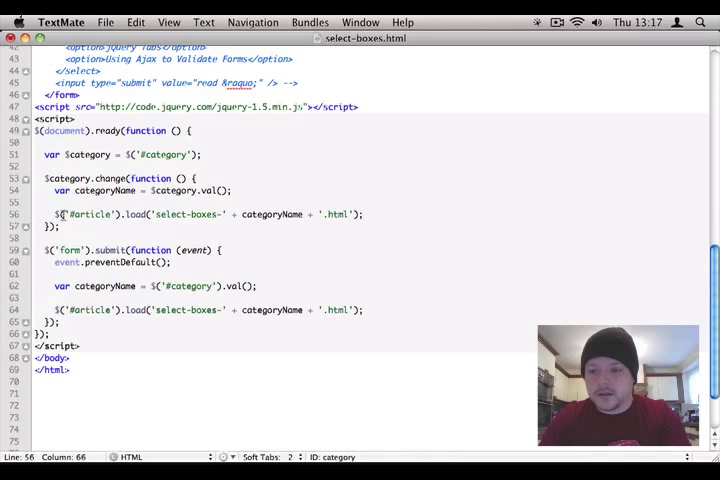
In the change handler, create $article = $('<select>') with .appendTo('form') when it is null
double_click(95, 214)
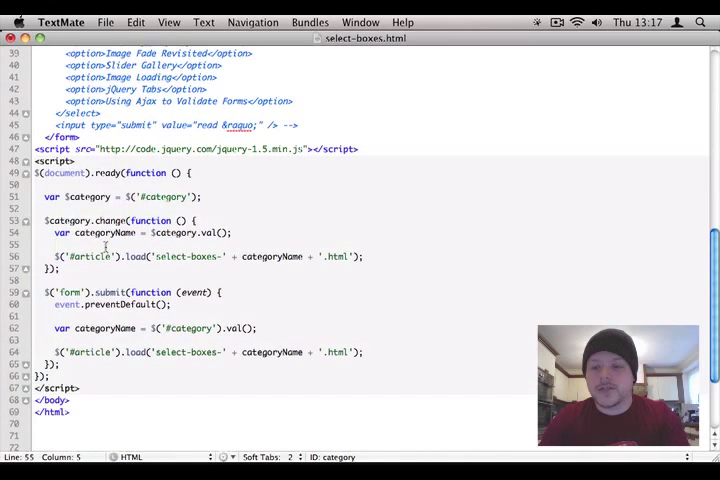
mouse_move(156, 208)
text($article =)
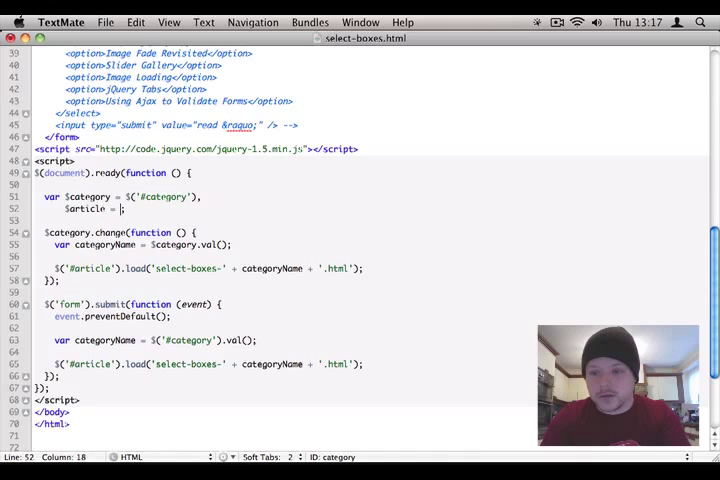
text(null;)
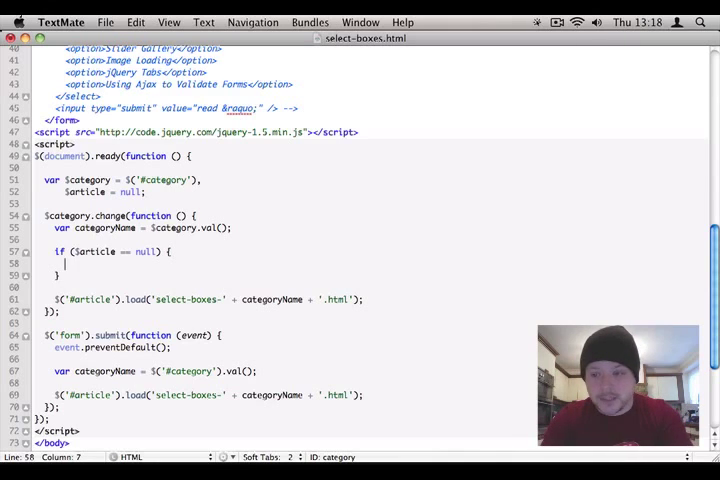
text($article = $(''))
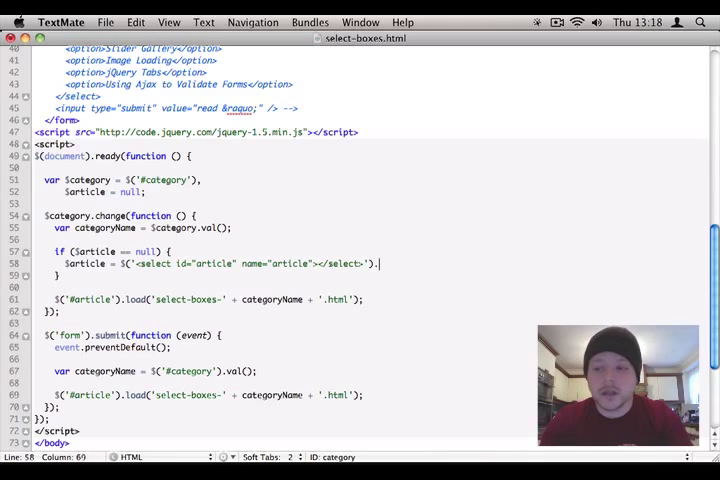
text(.appendT)
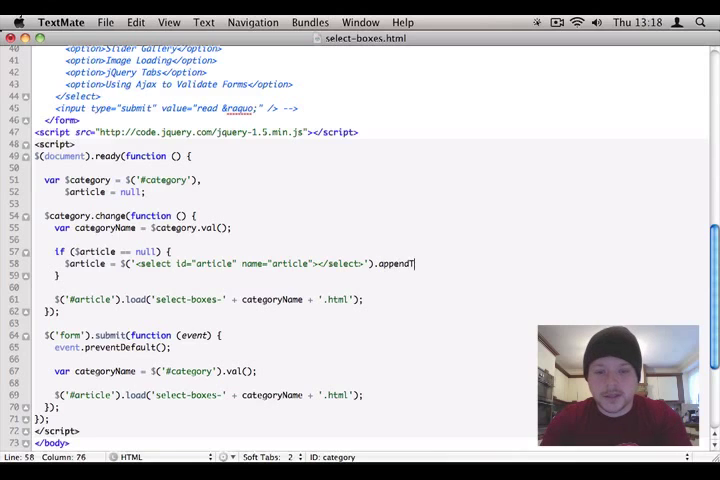
text(o('form'))
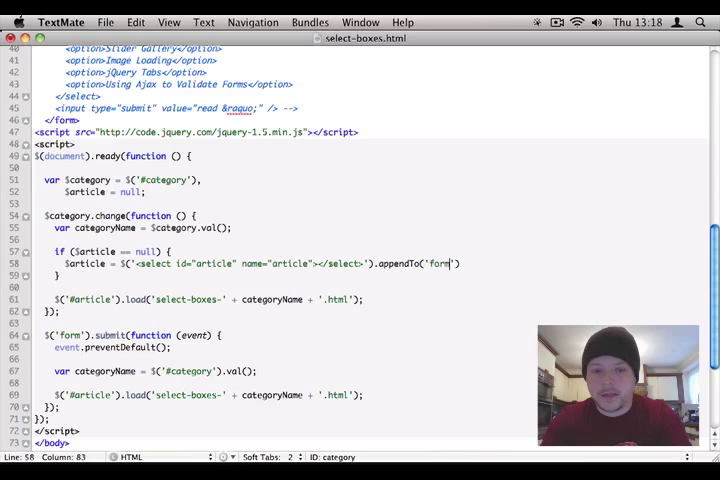
text();)
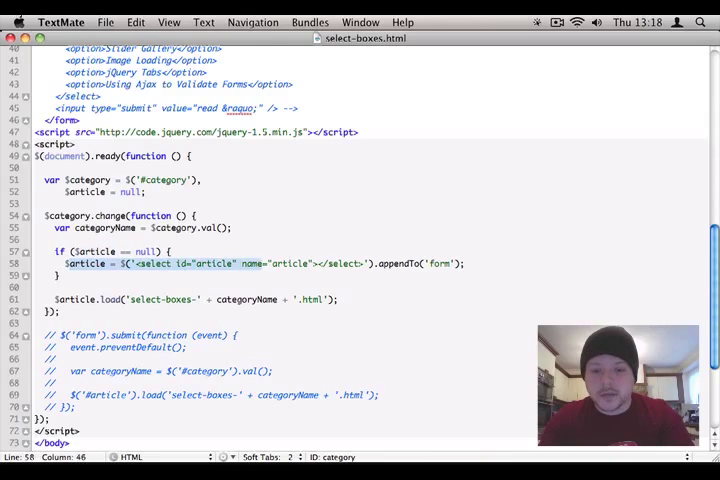
scroll(up, 3)
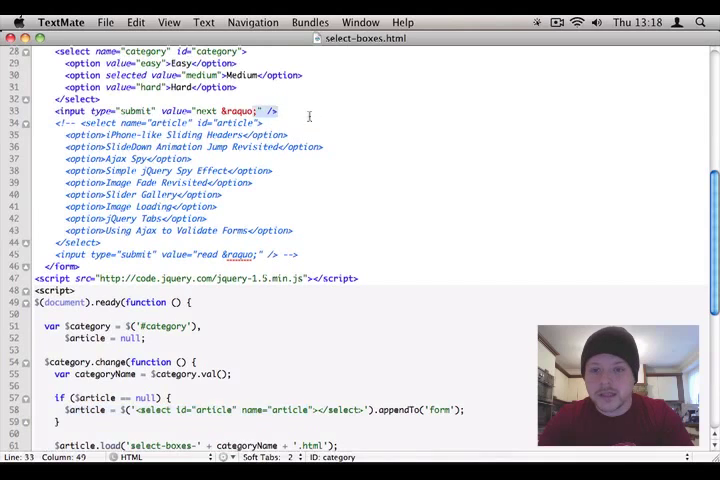
scroll(down, 3)
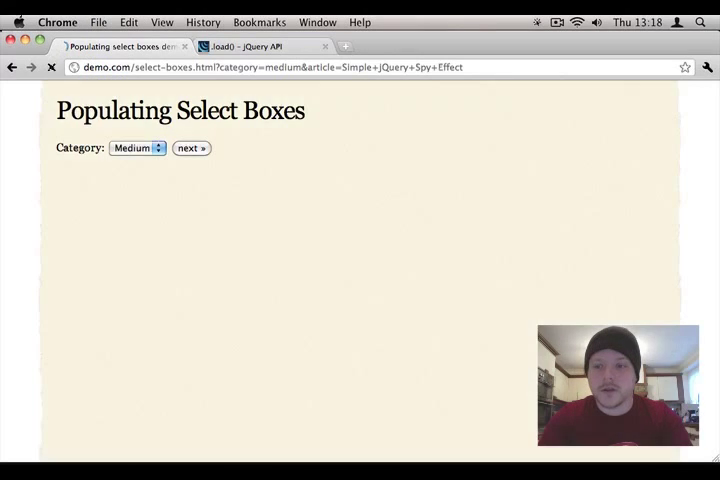
Pick a different category in the Chrome demo so the article list appears
click(137, 148)
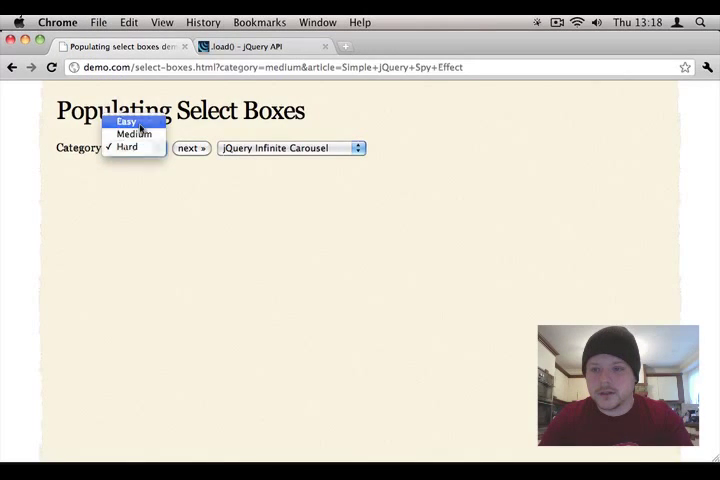
click(134, 134)
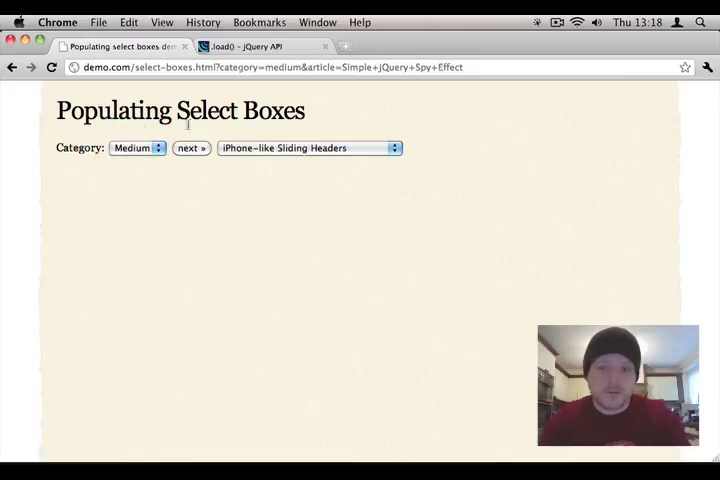
click(190, 148)
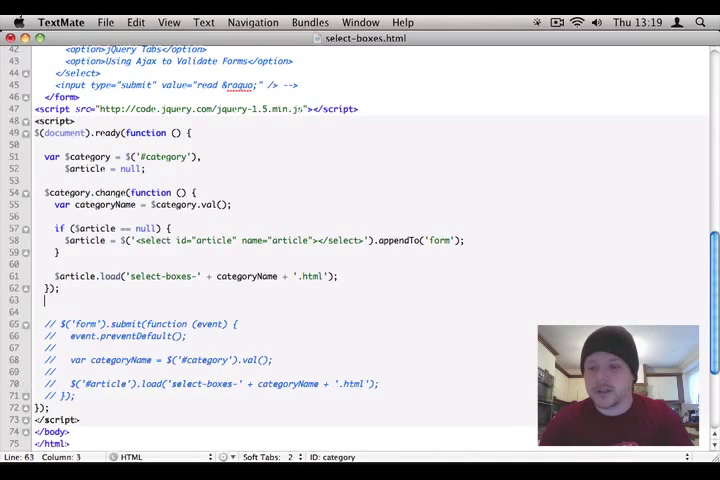
Add $('#next').attr('type', 'button'); below the change handler
text($(''))
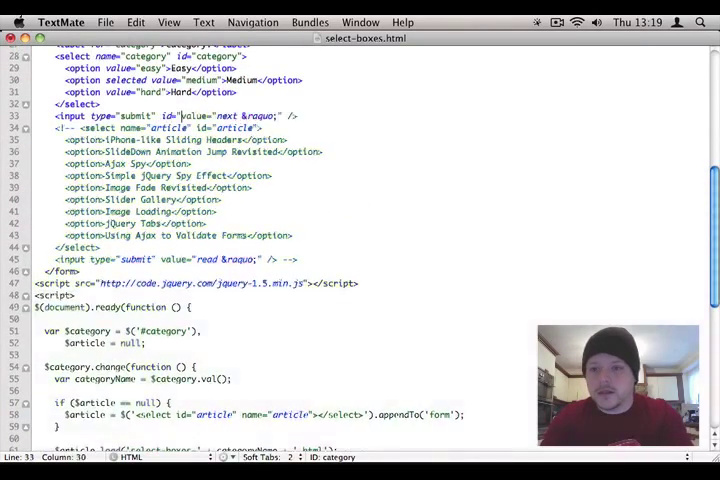
scroll(down, 3)
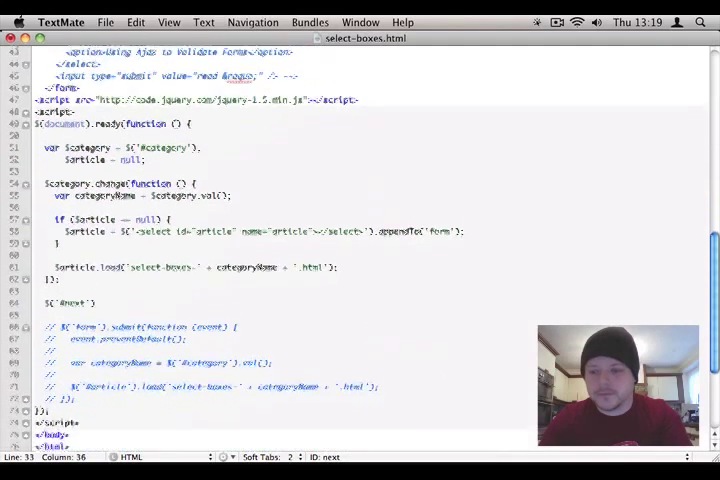
text(.)
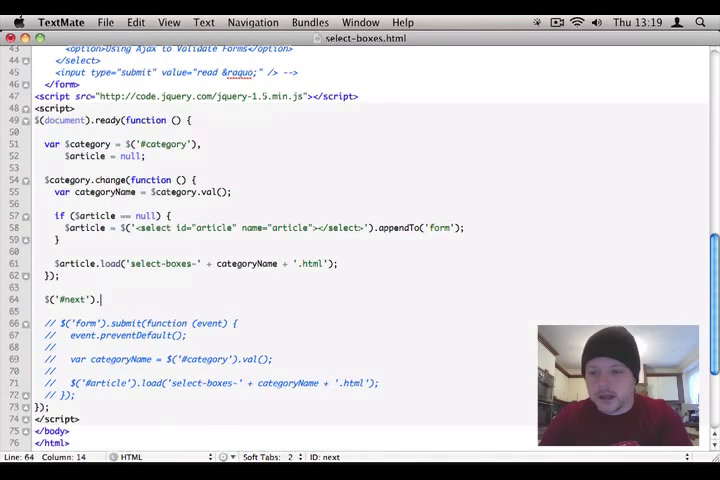
text(attr(''))
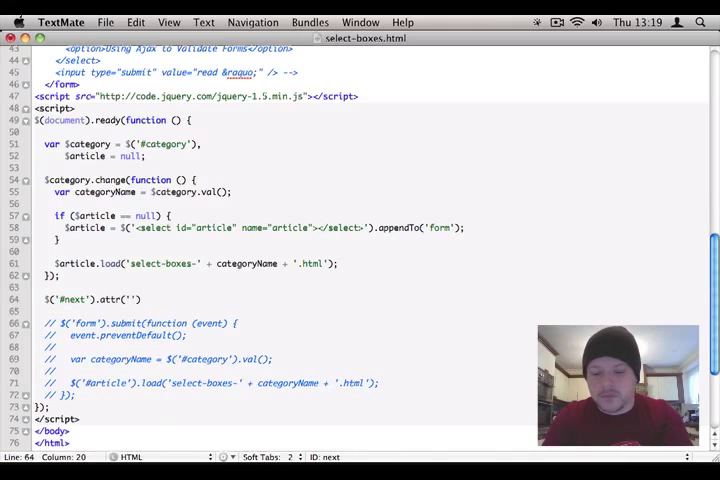
text(type',)
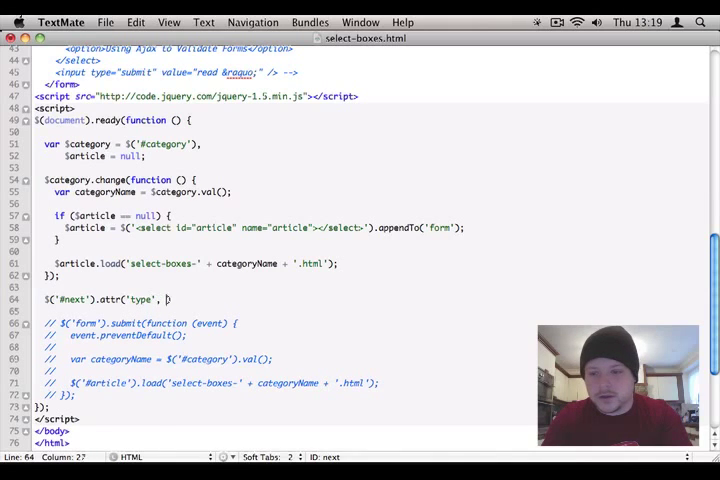
text(button');)
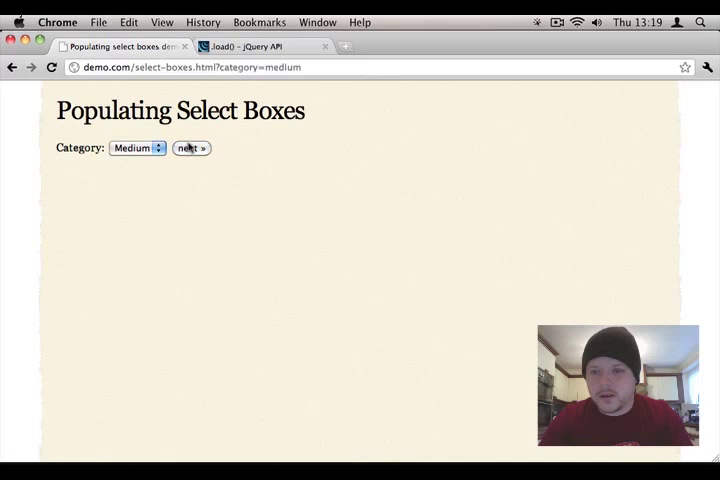
Open Chrome's developer tools with F12 and inspect the demo page's markup
key(F12)
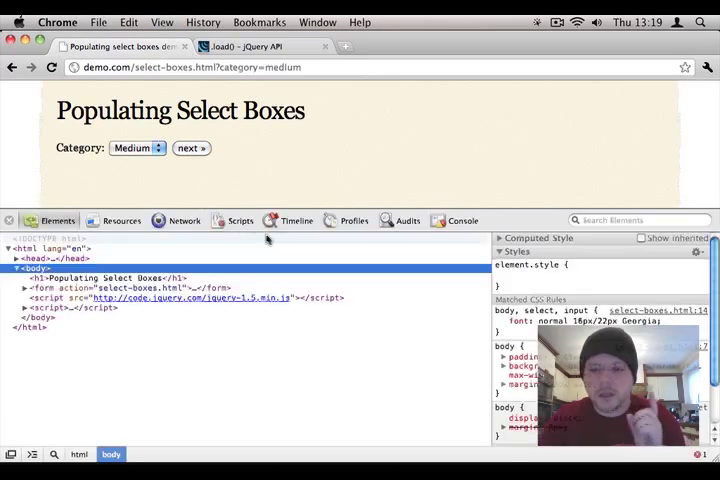
click(463, 221)
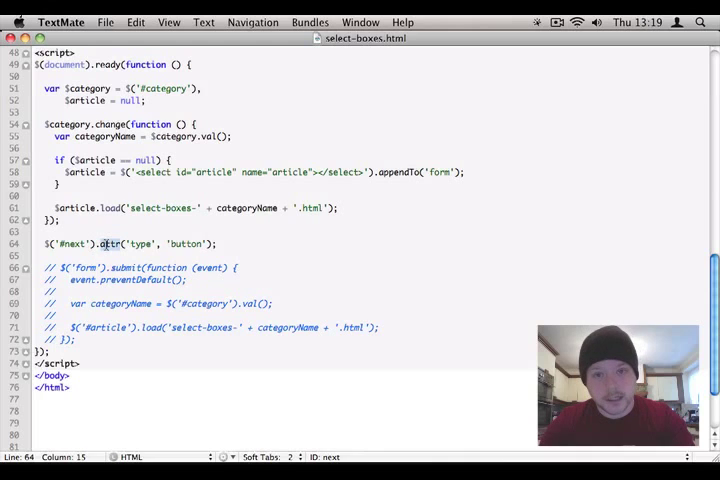
Declare var $next for the next button and call $next.removeAttr('type') before setting it
click(100, 243)
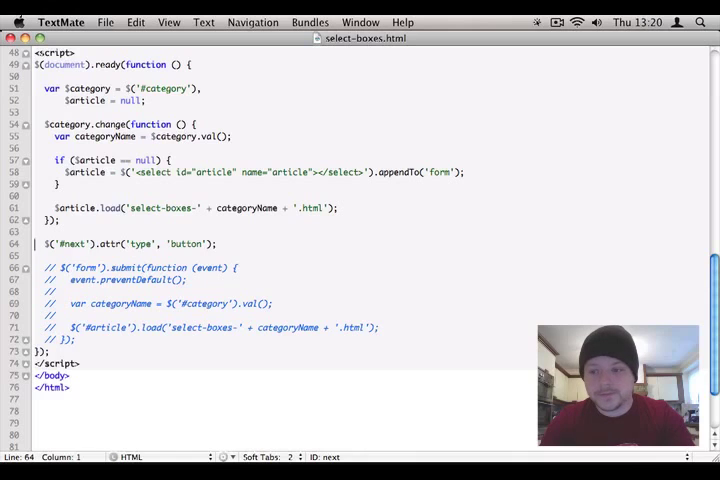
text(var $next = $('#next');)
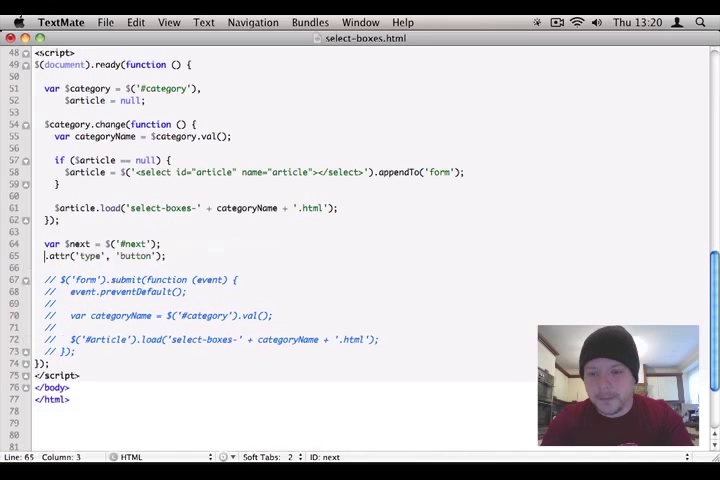
key(Return)
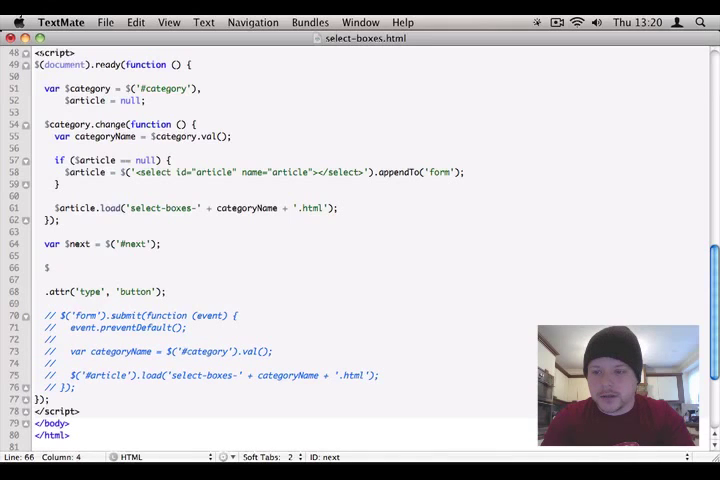
text($next)
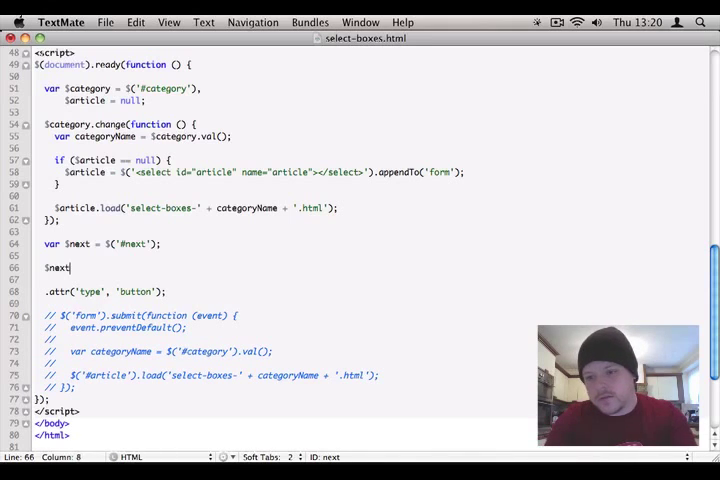
text(.removeAttr())
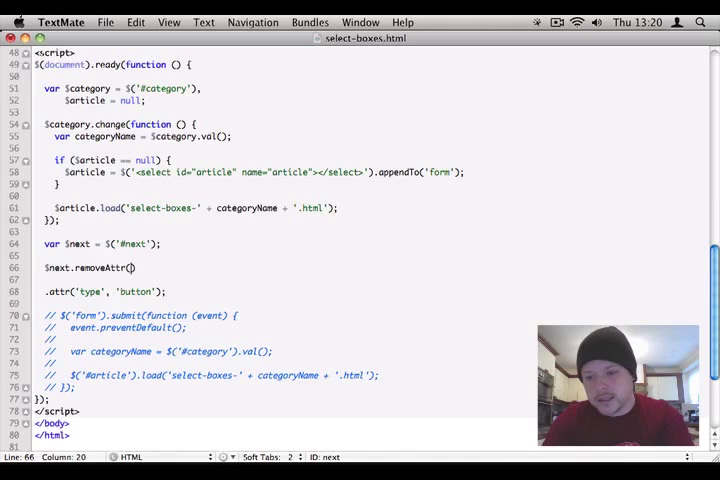
text('type')
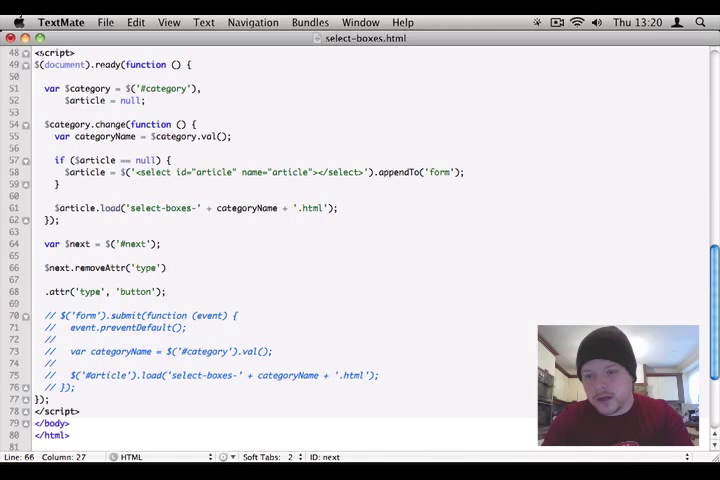
text($next)
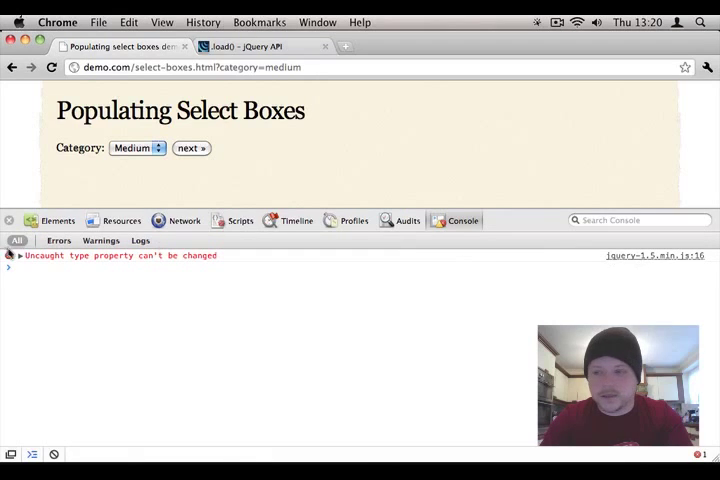
Expand the console's type-property error to view its stack trace
click(10, 255)
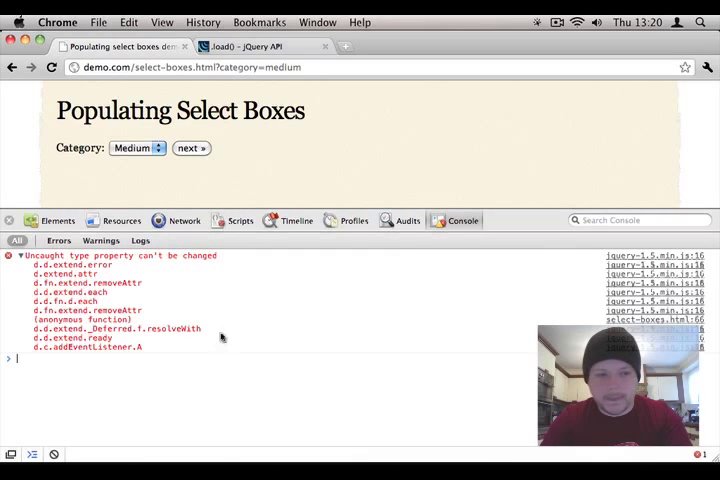
click(9, 255)
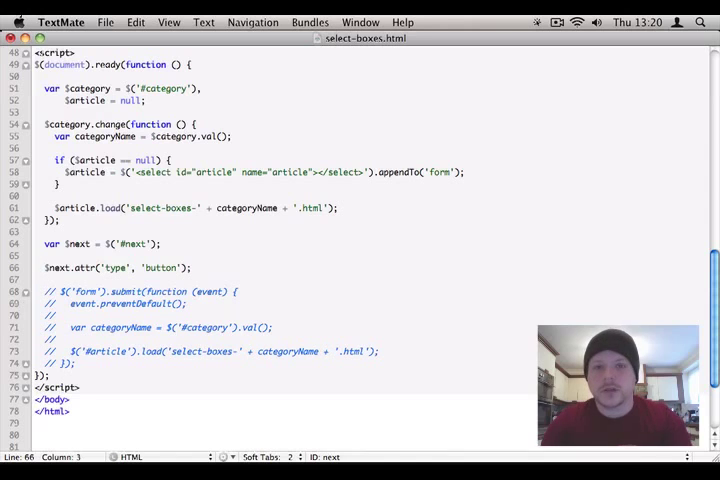
Toggle 'var' on the $next declaration and confirm window.$next isn't defined globally
double_click(54, 267)
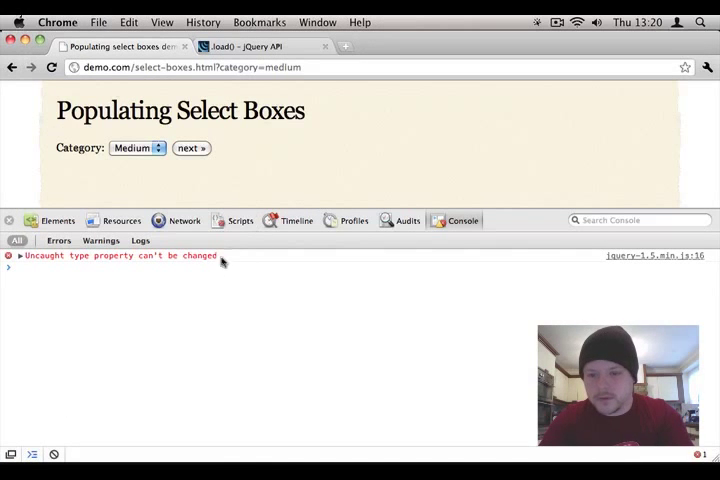
text($next[0].attr('type', 'button');)
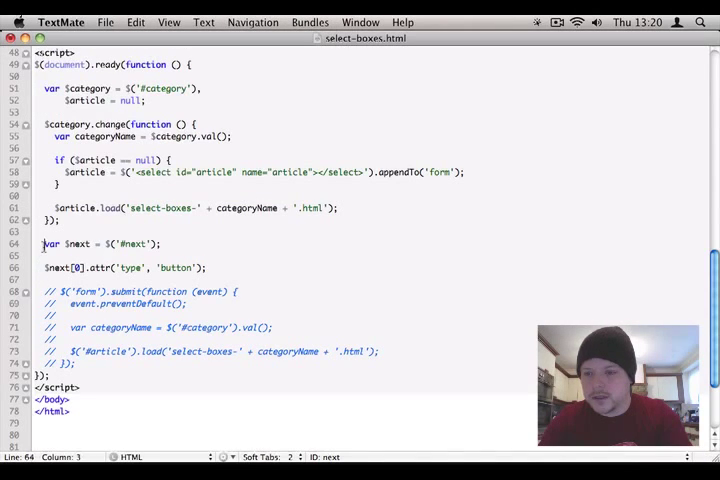
text(window)
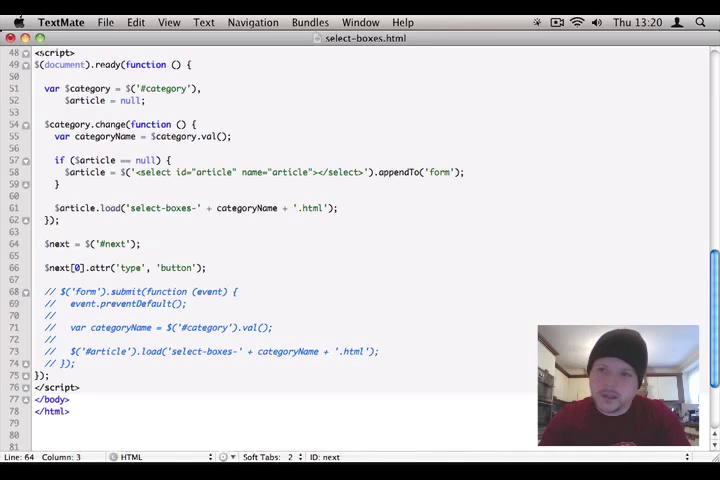
text(var)
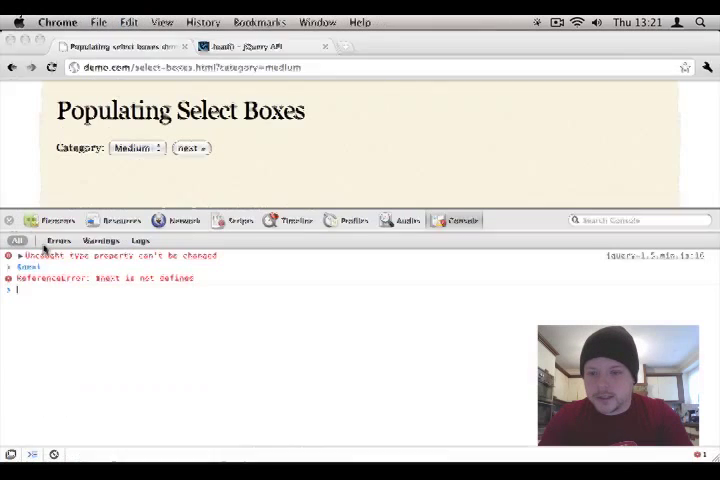
Evaluate $('#next') and $('#next')[0] in the console to see the raw submit input
text($('#next')[0)
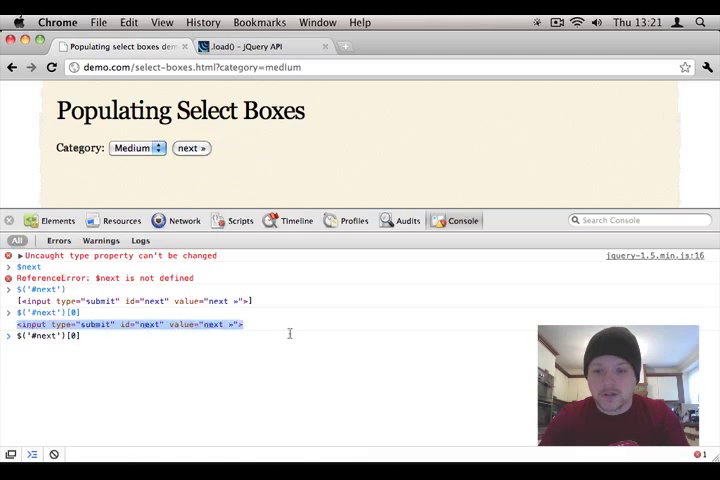
text(document).ready(function () {)
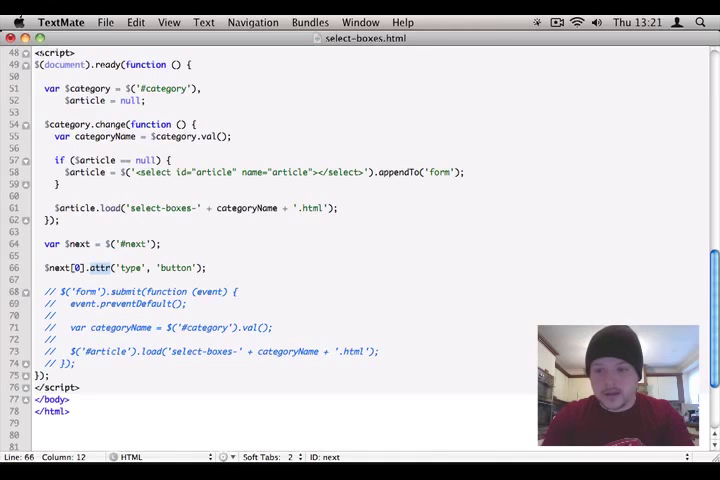
Replace .attr on $next[0] with the native setAttribute call
text(set)
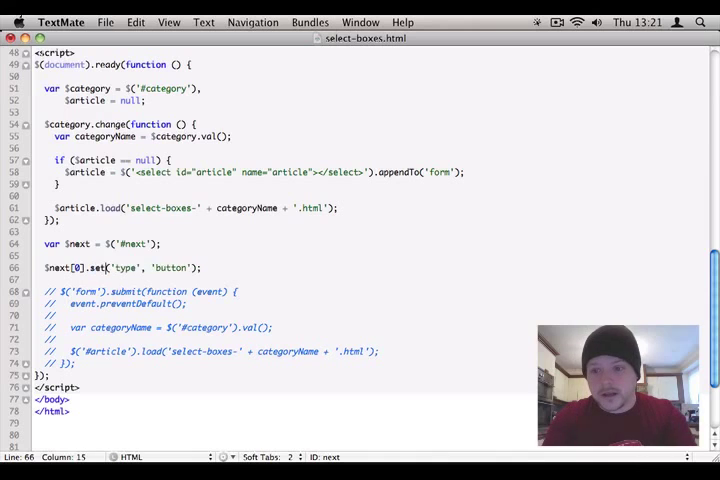
text(Attribute)
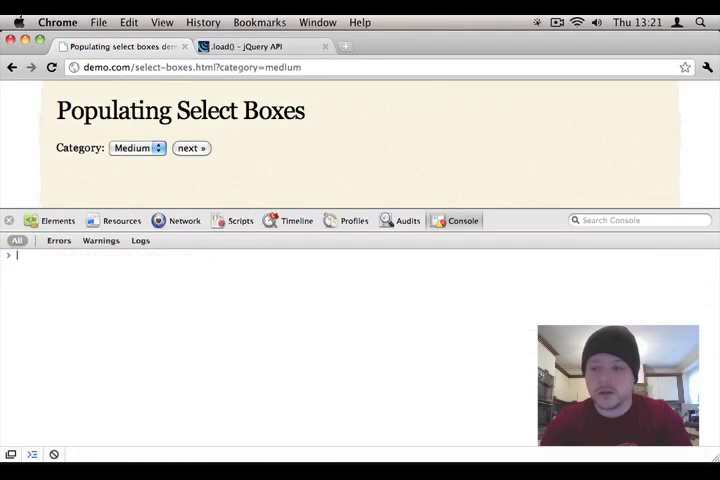
Choose the Hard category in Chrome's demo and test the next » button
click(136, 147)
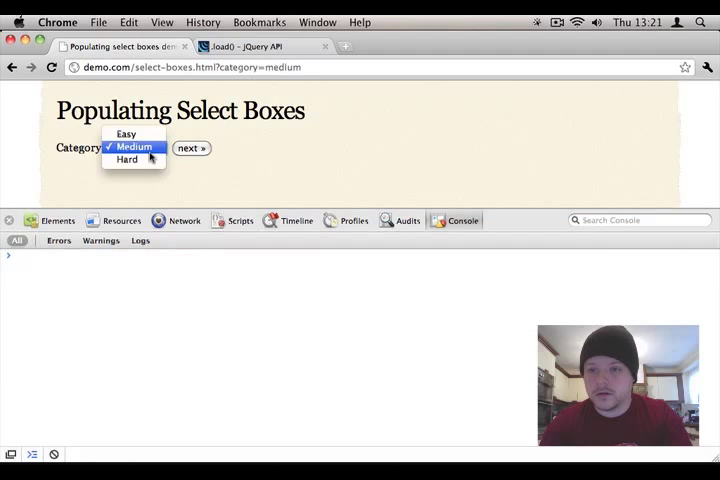
click(127, 159)
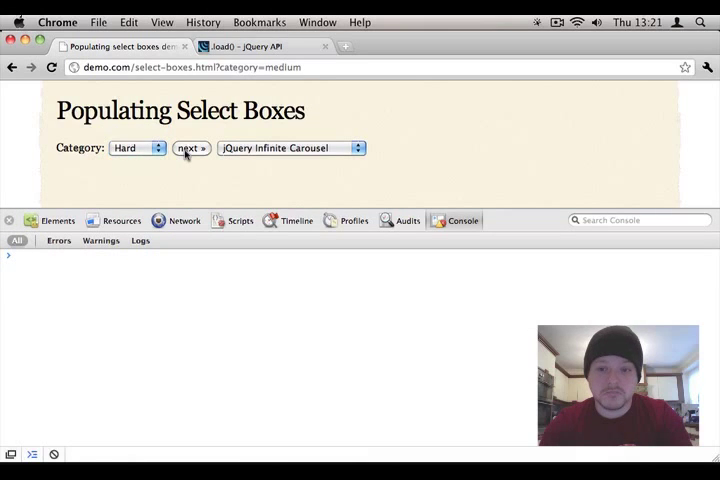
click(137, 148)
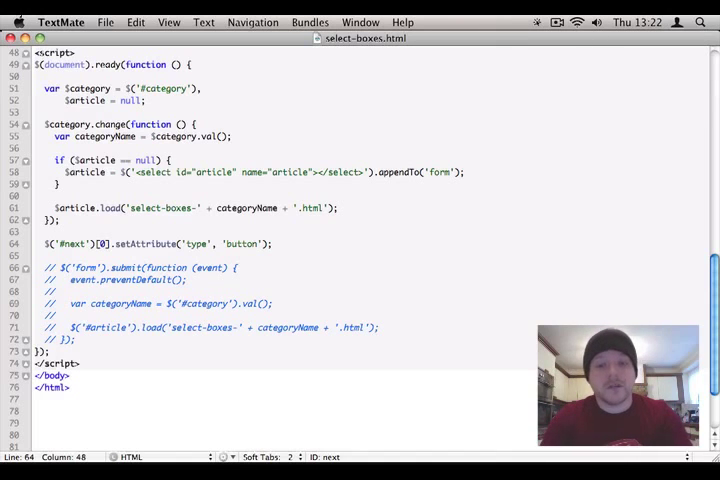
Restore var $next, remove it after the article dropdown appears, and verify with Hard in Chrome
click(133, 147)
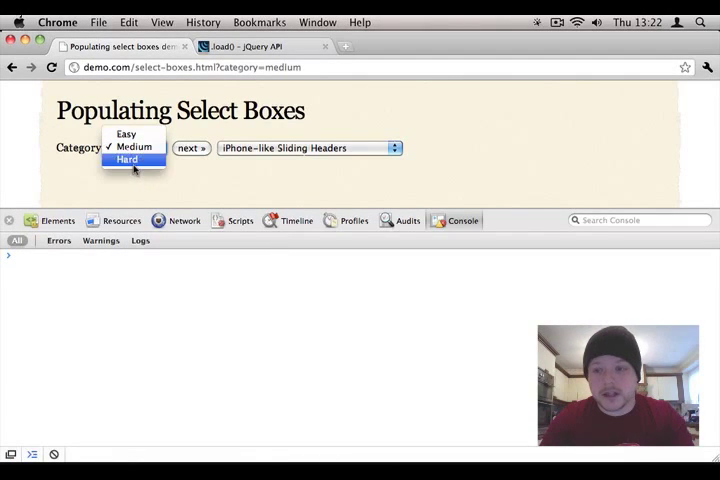
click(127, 159)
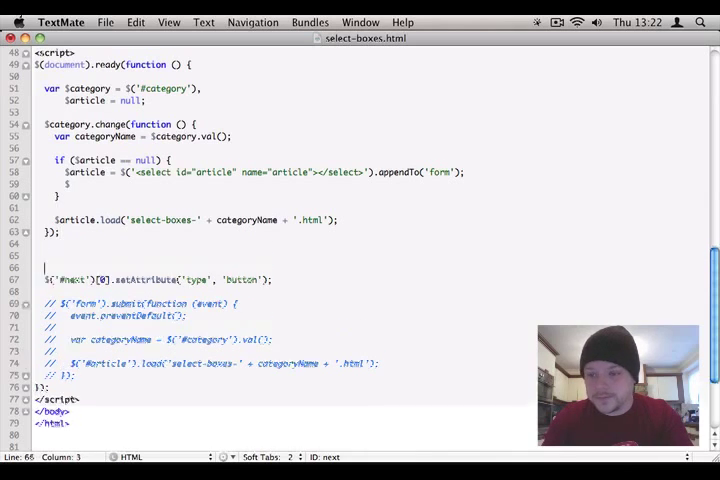
text(var $n)
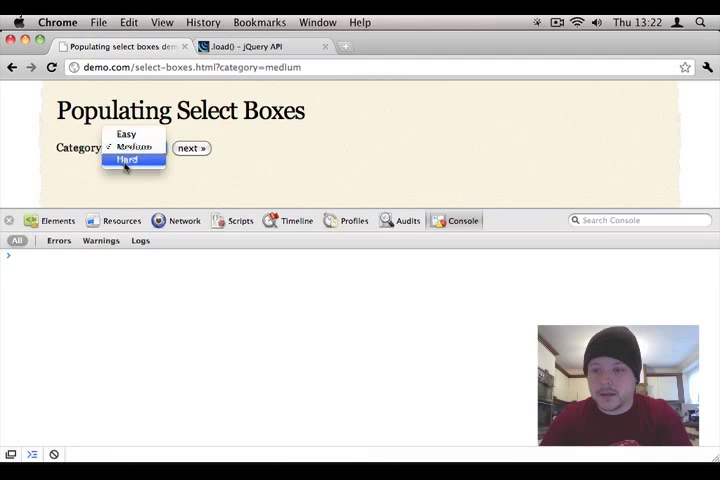
click(127, 160)
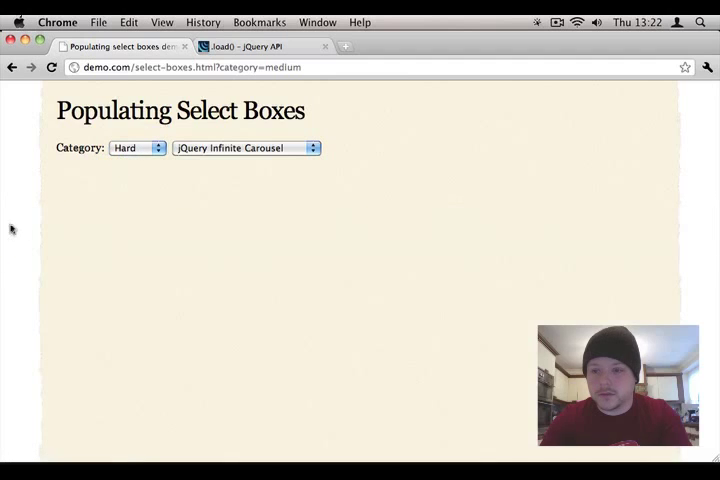
click(245, 148)
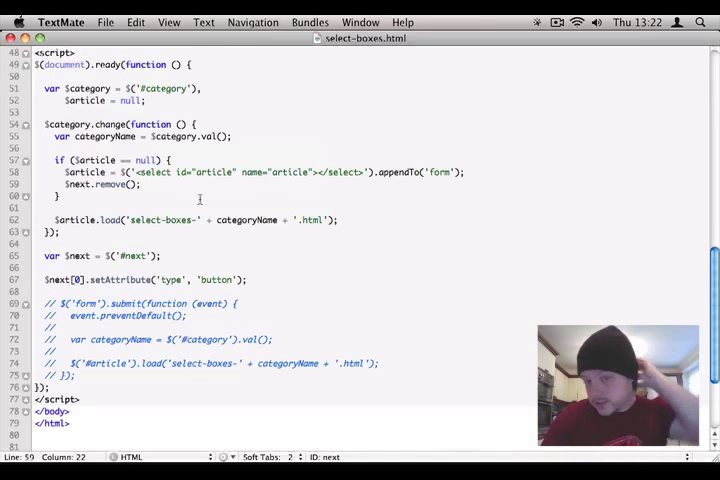
Type $('form').append('<input type="submit" value="read &raquo;" />'); inside the if block
text($('form').)
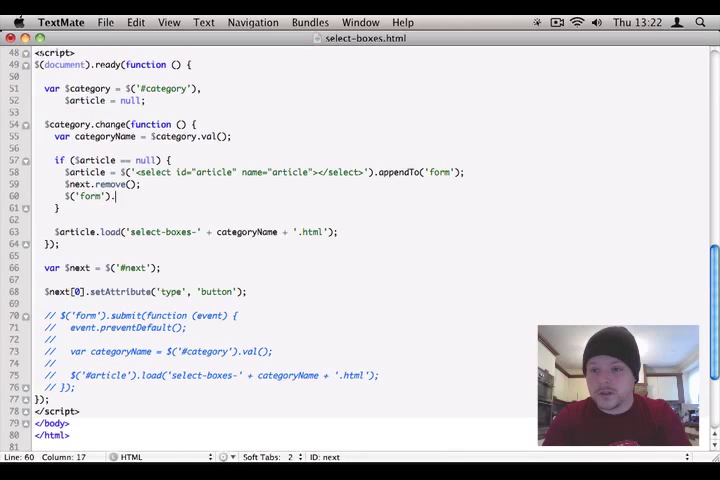
text(append(''))
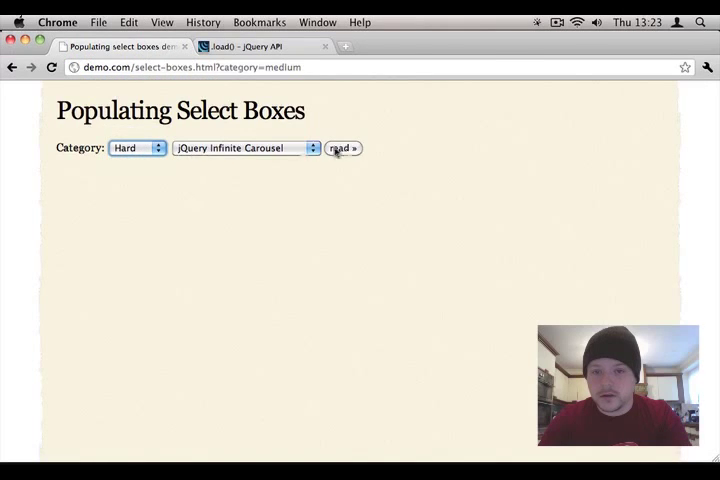
Submit the Hard article with read », go back, pick Medium's Ajax Spy, and review the code
click(342, 148)
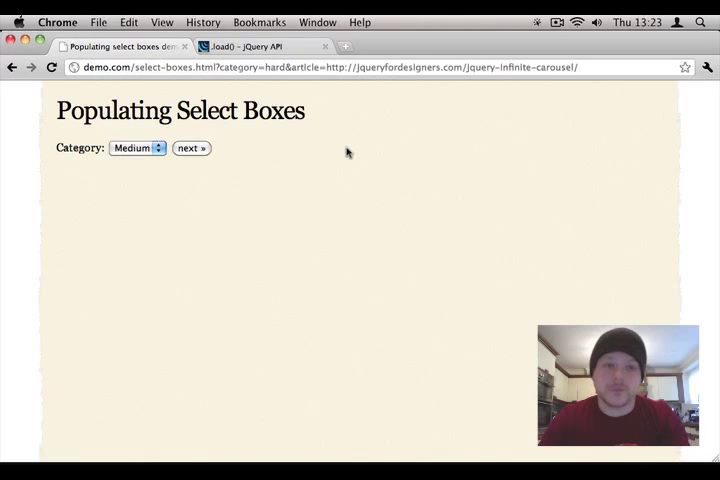
click(137, 148)
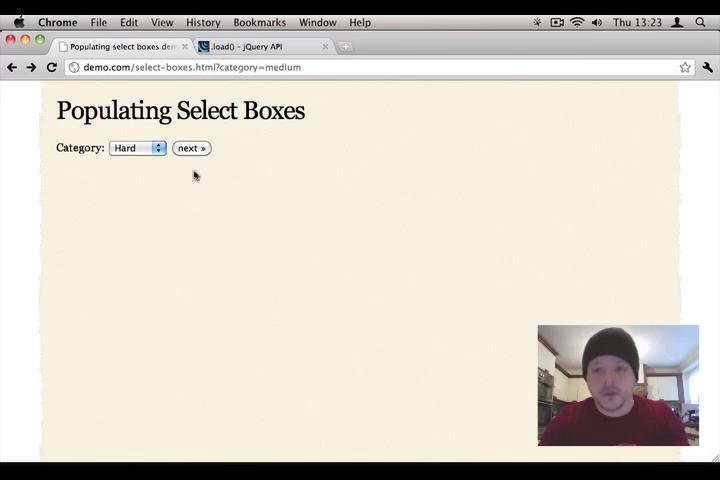
click(137, 148)
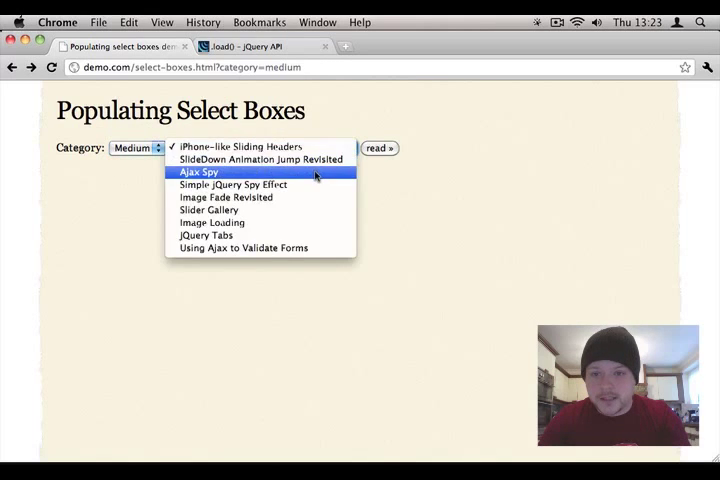
click(198, 172)
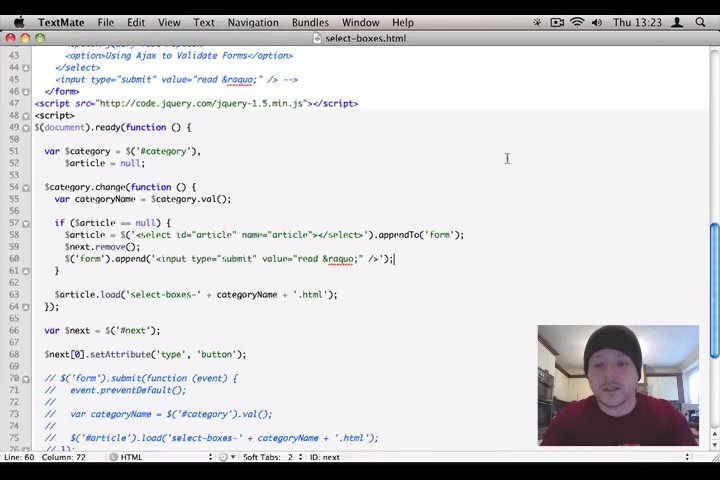
scroll(down, 3)
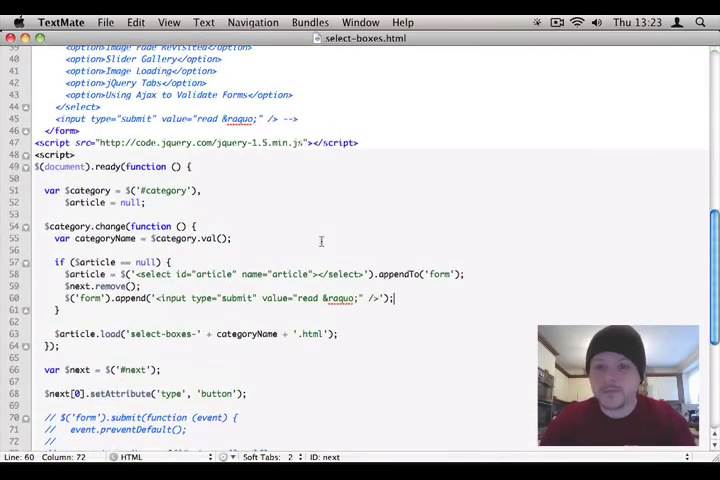
scroll(down, 3)
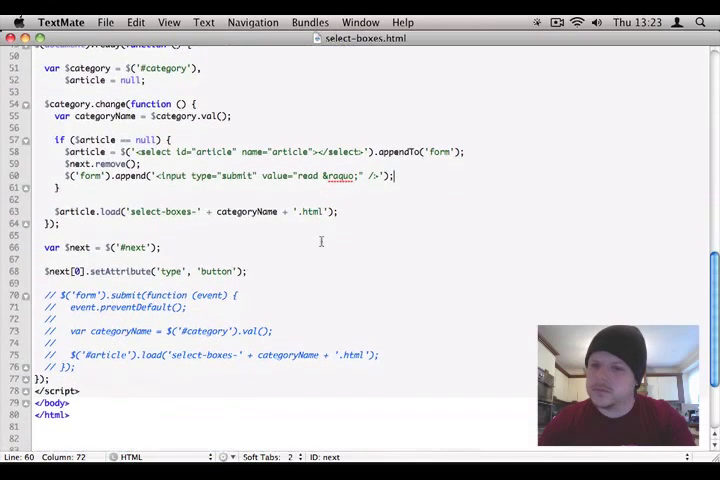